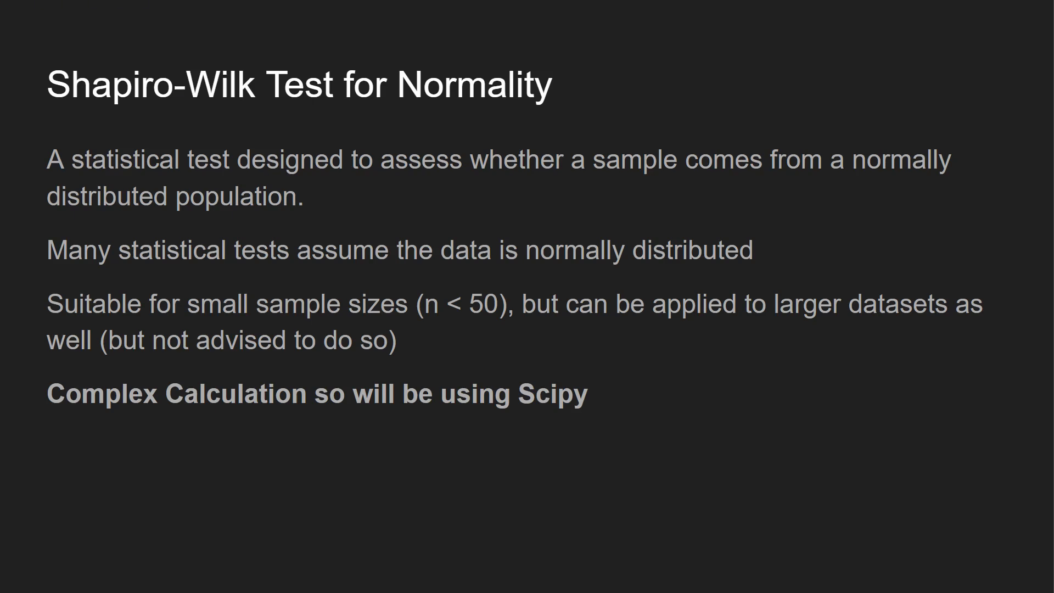
Import numpy as np, shapiro from scipy.stats and seaborn as sns in the first cell.
key(Right)
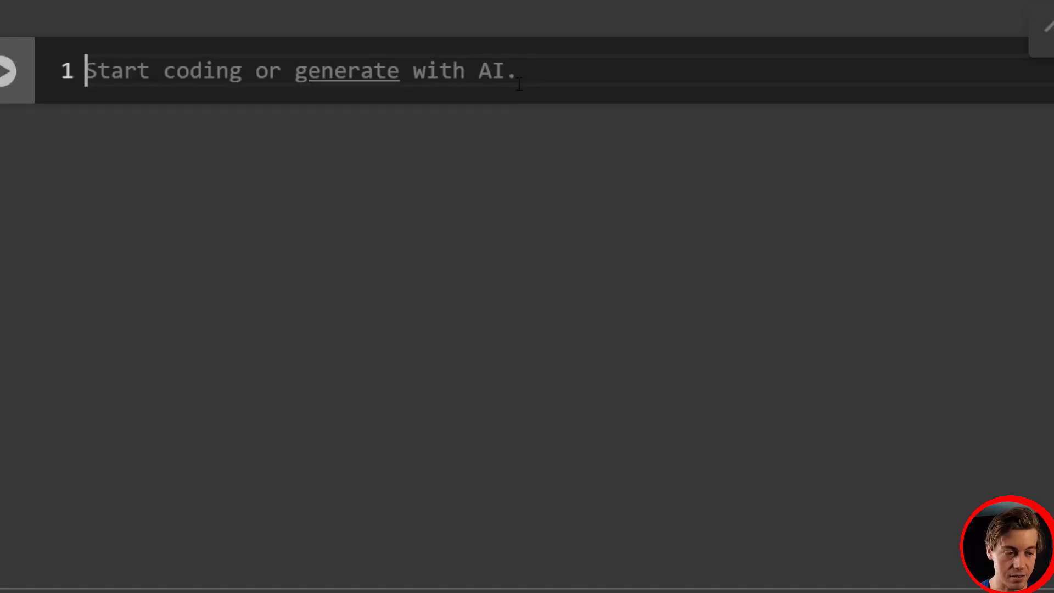
text(import numpy as)
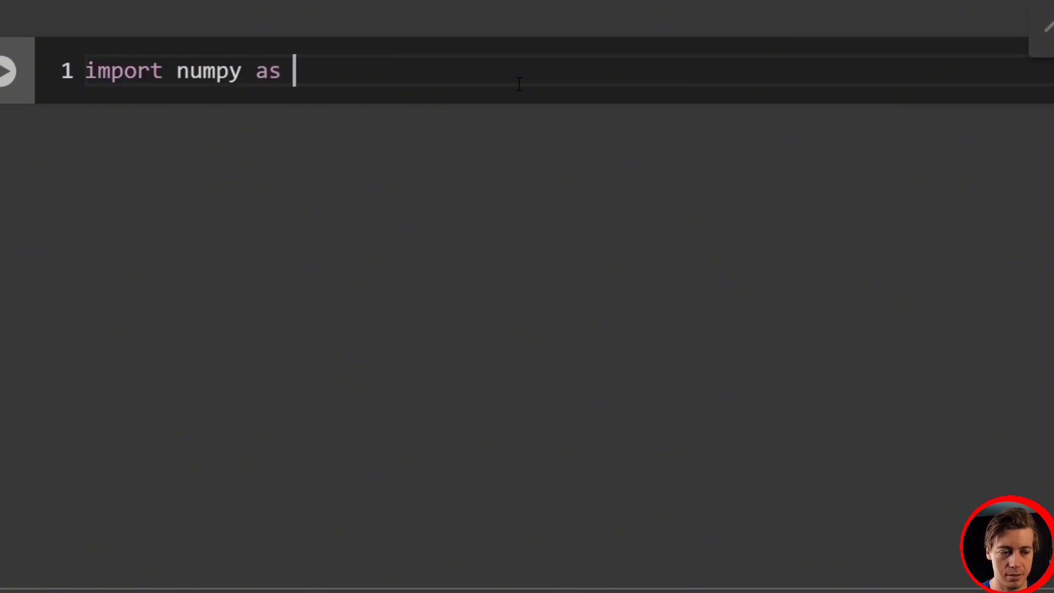
text(np)
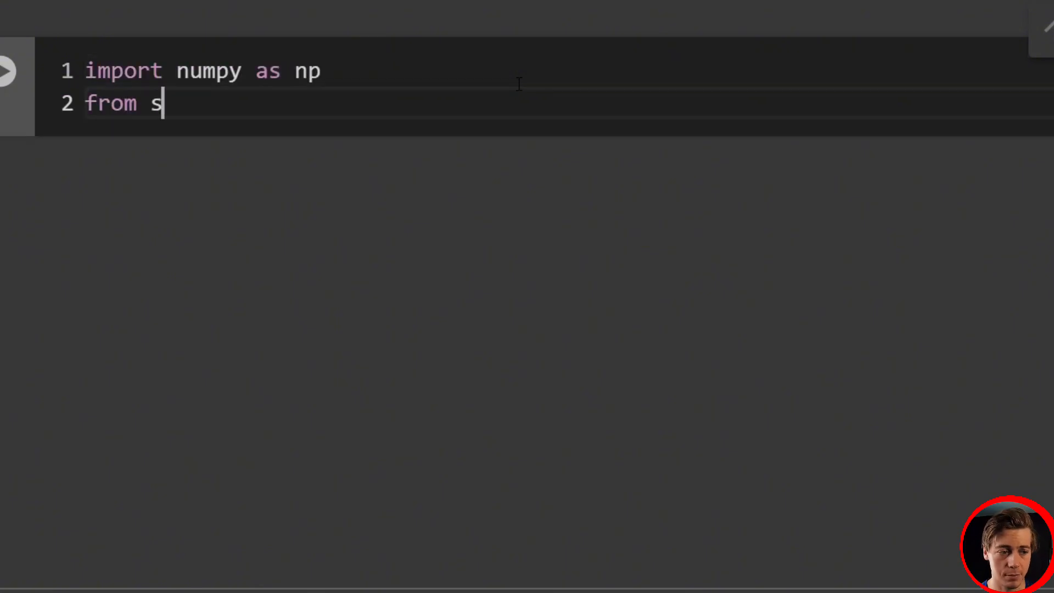
text(cipy.stats i)
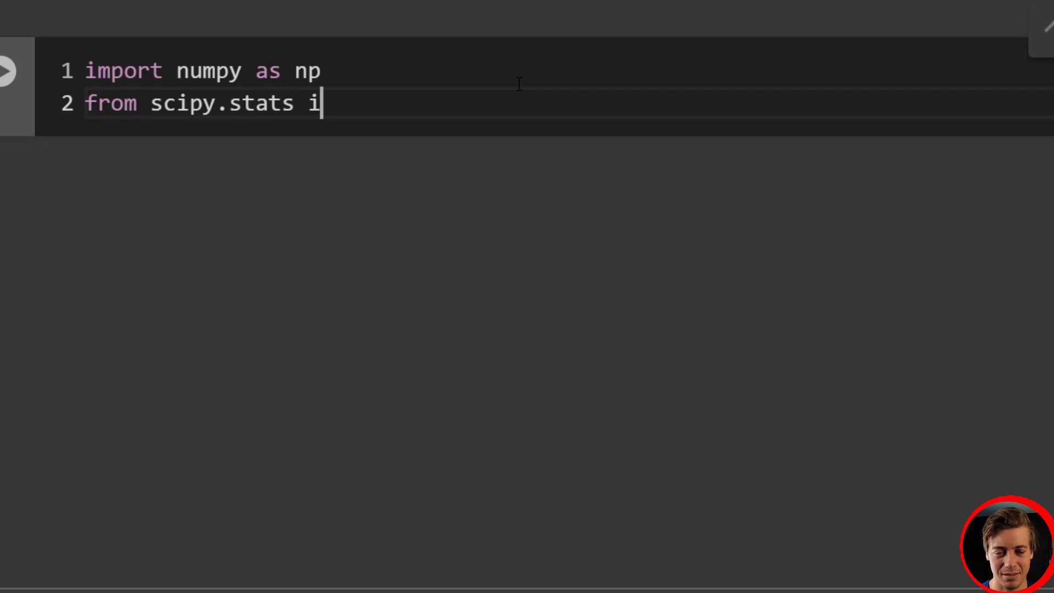
text(mport sha)
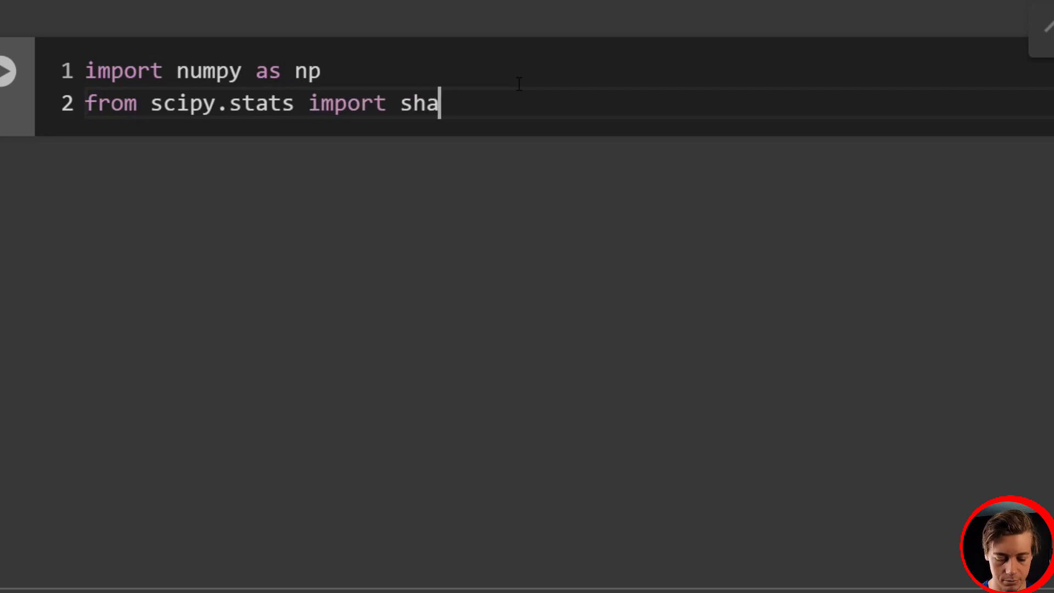
text(piro)
text(import seaborn a)
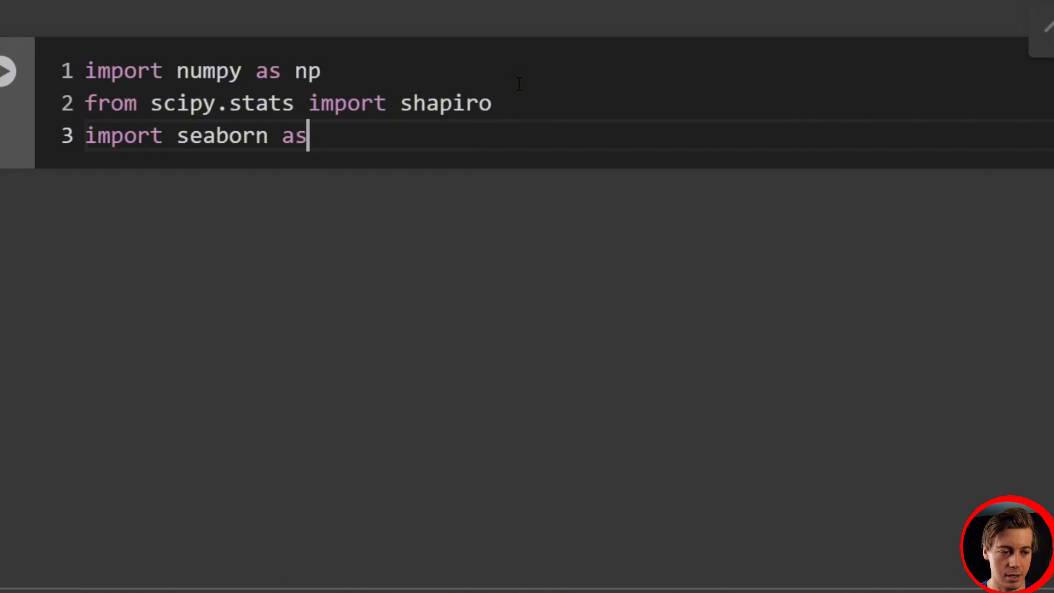
text(sns)
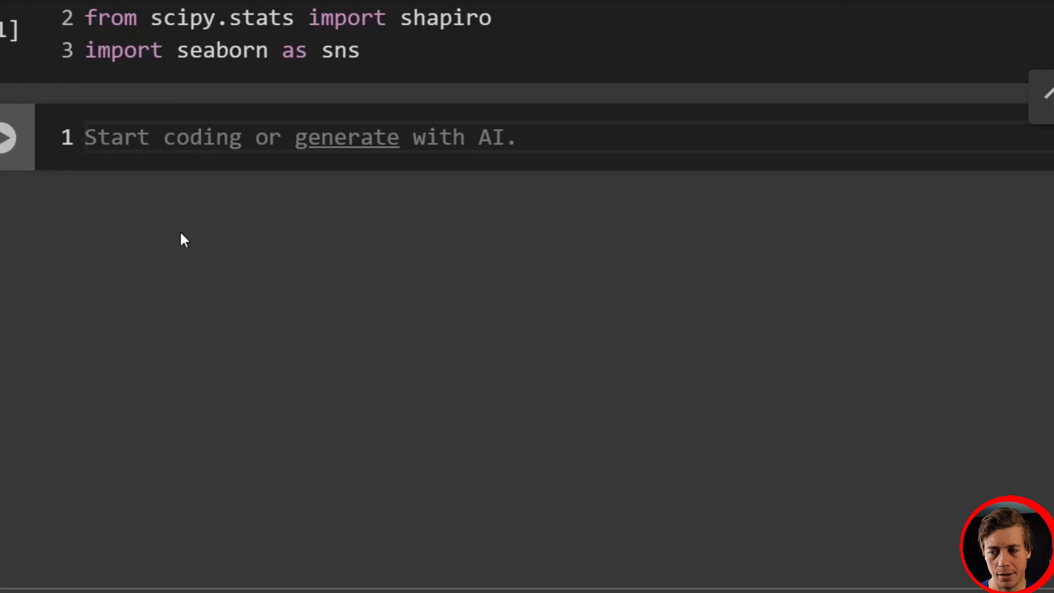
Add cells setting alpha = 0.05 and np.random.seed(11).
text(alpha)
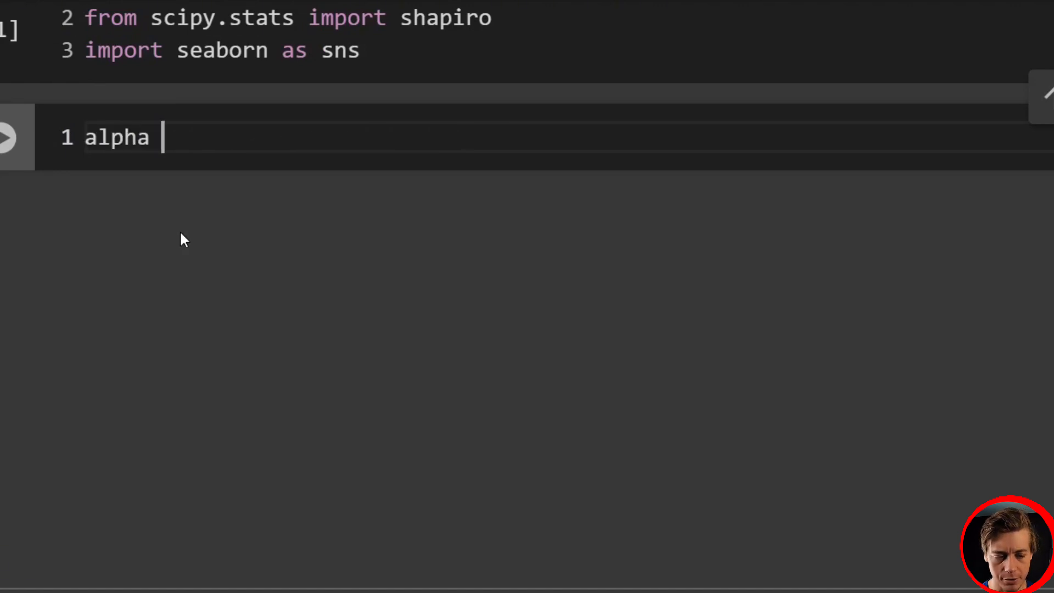
text(= 0.0)
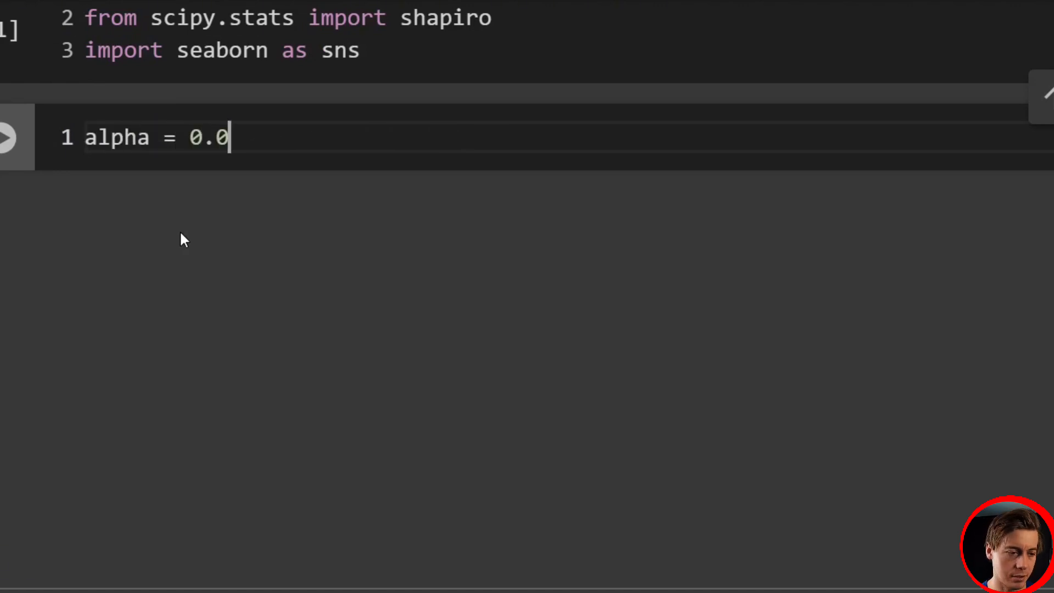
text(5)
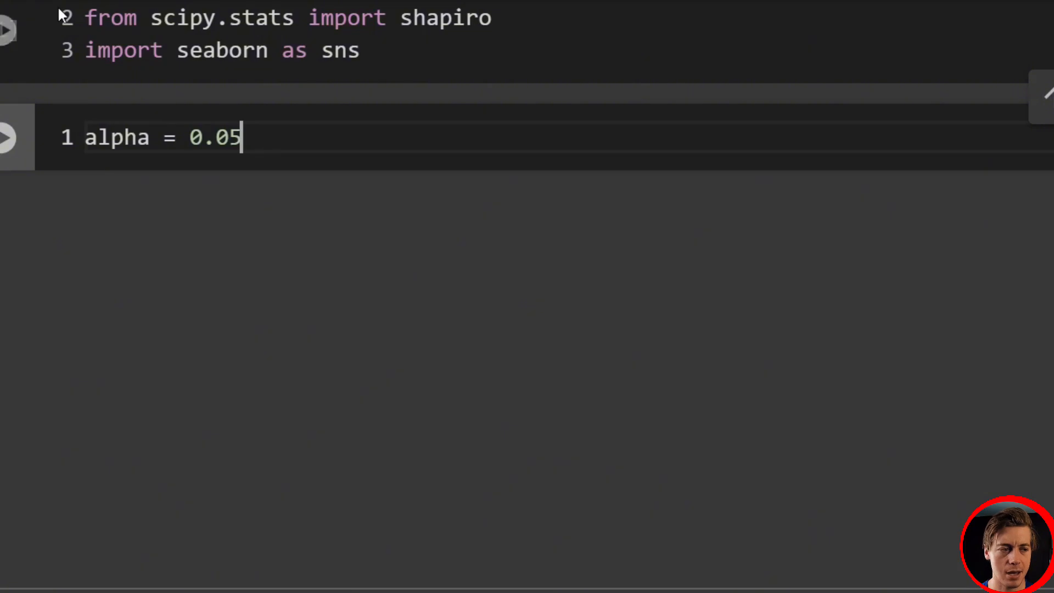
text(np)
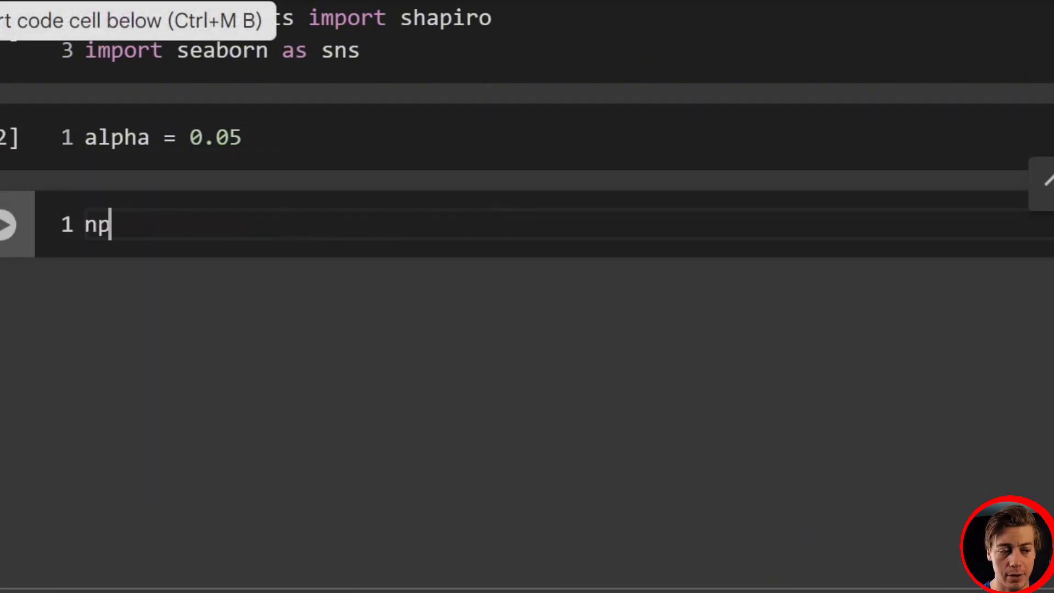
text(.random.se)
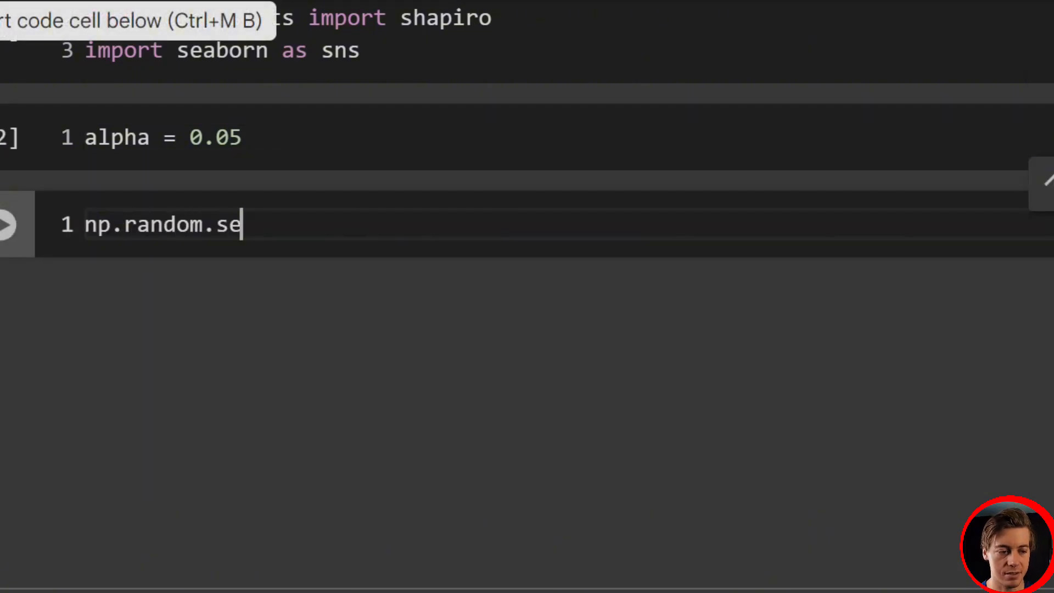
text(ed(11)
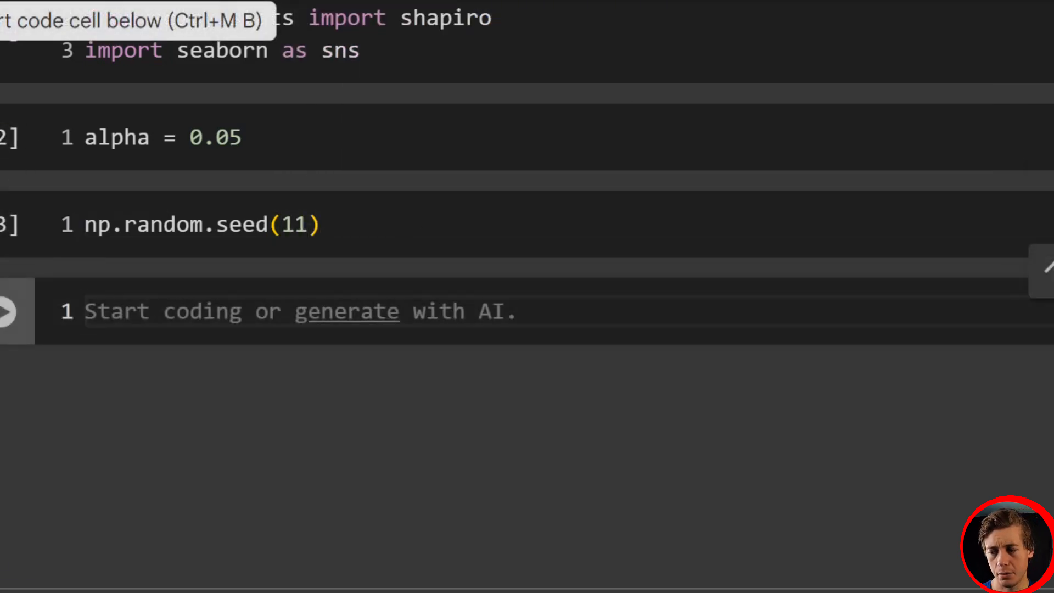
Write the comment cell '#Example 1 Uniform Distribution' and add a code cell below it.
scroll(down, 3)
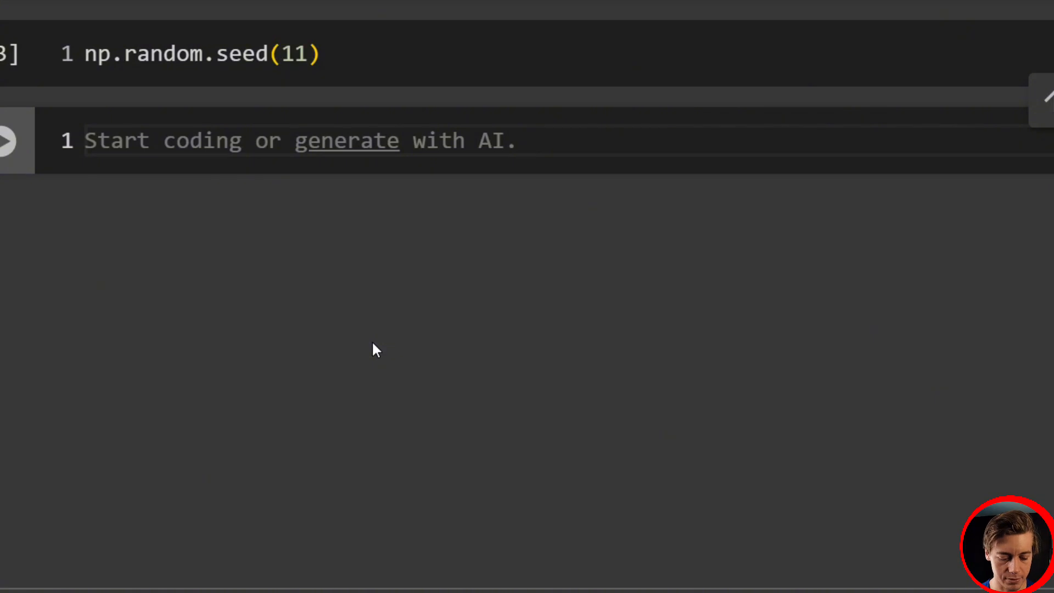
text(#Example 1)
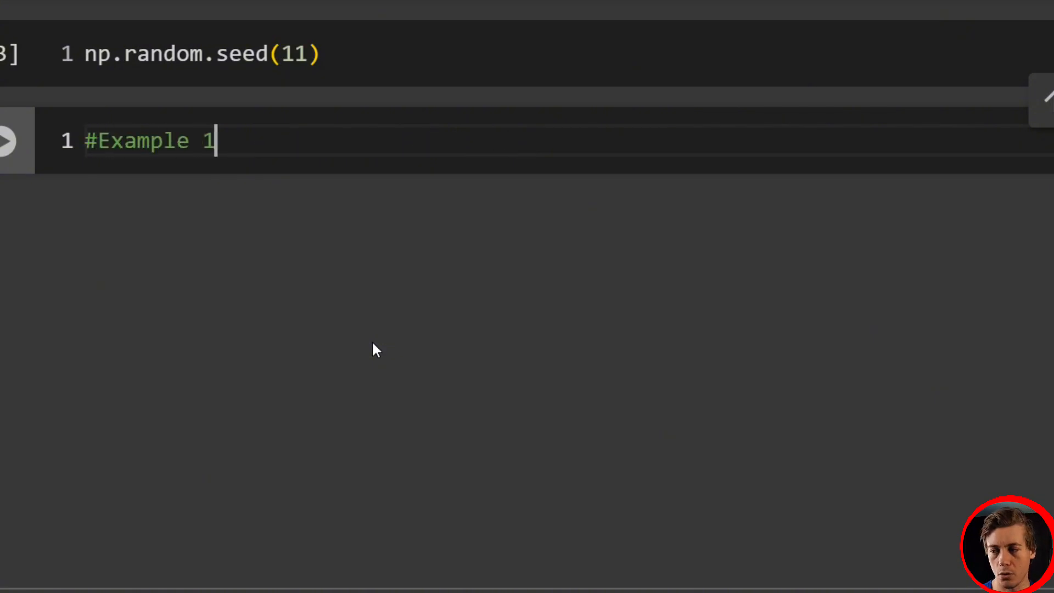
text(Uniform Dist)
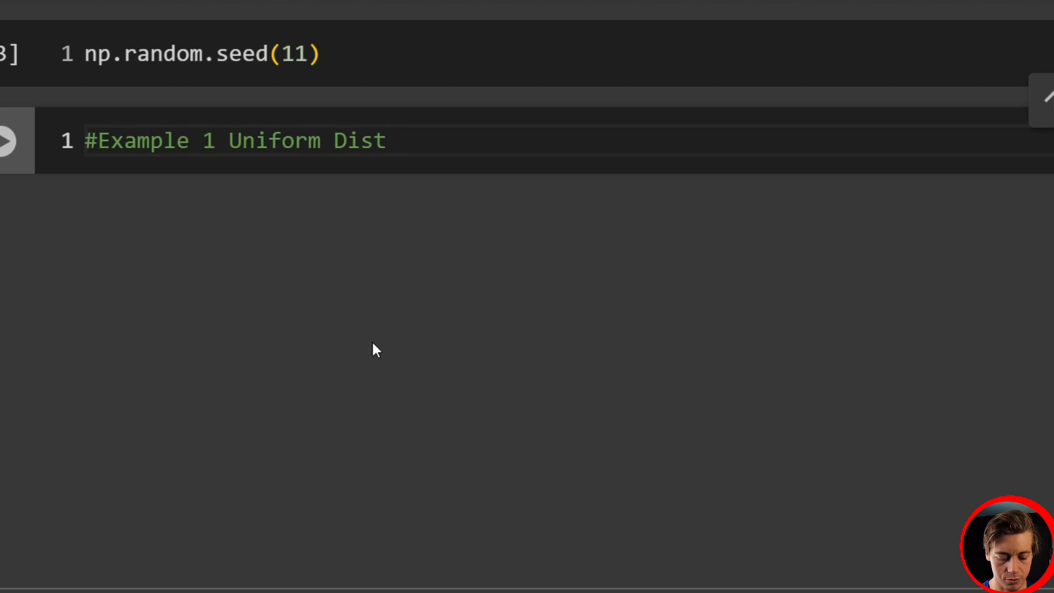
text(ribution)
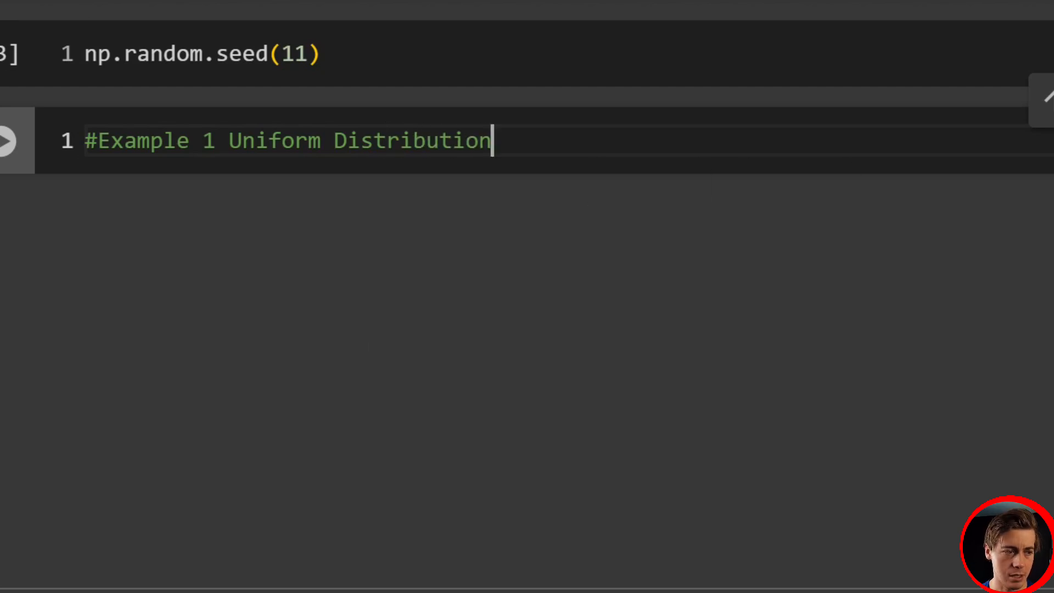
click(16, 139)
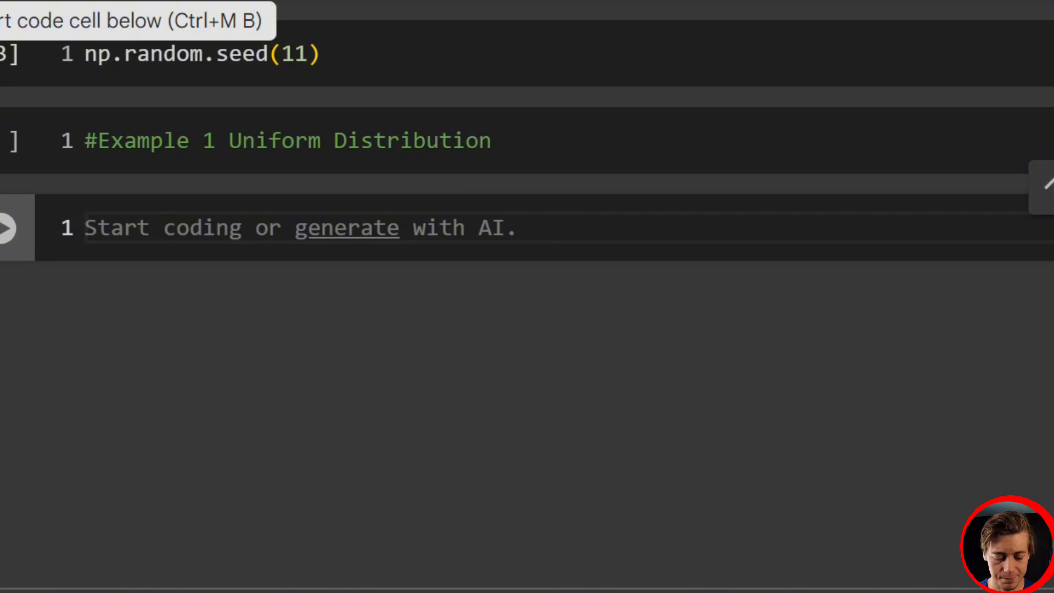
Store 30 dice rolls with rolls = np.random.randint(1, 7, size=30).
text(rolls)
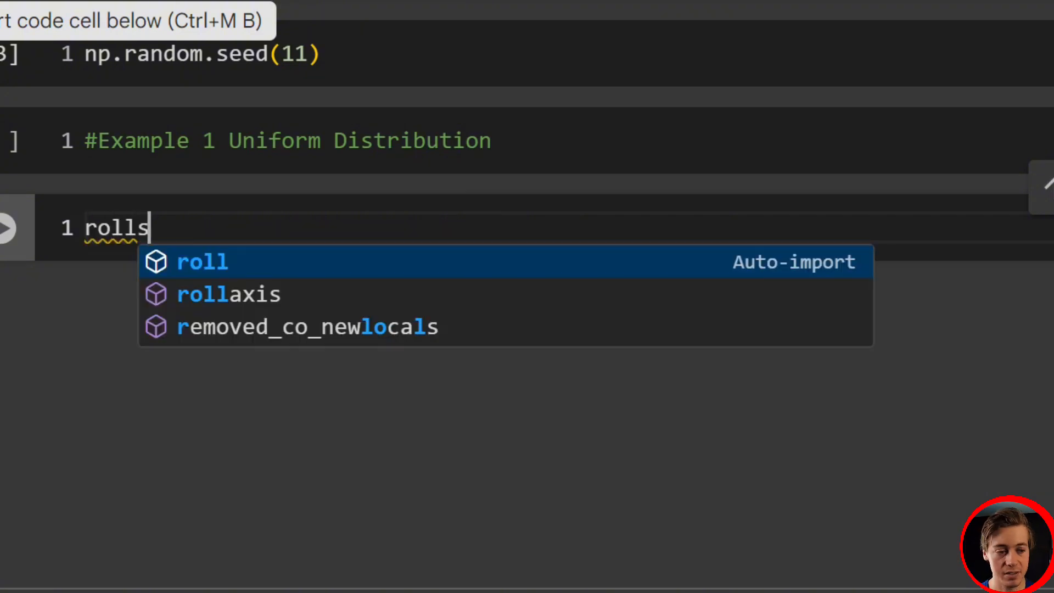
text(= np.ra)
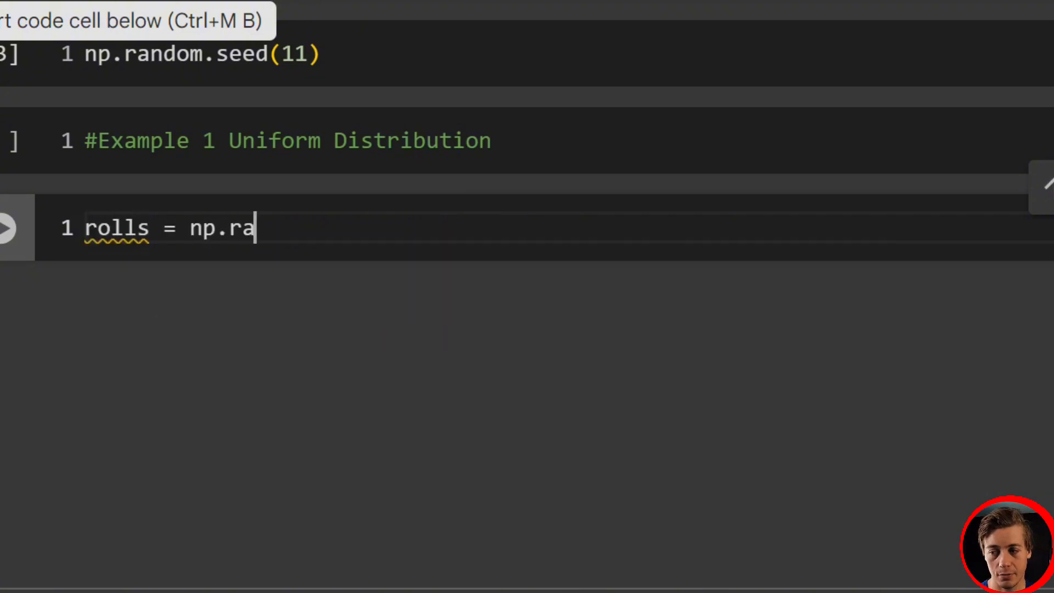
text(ndom.rand)
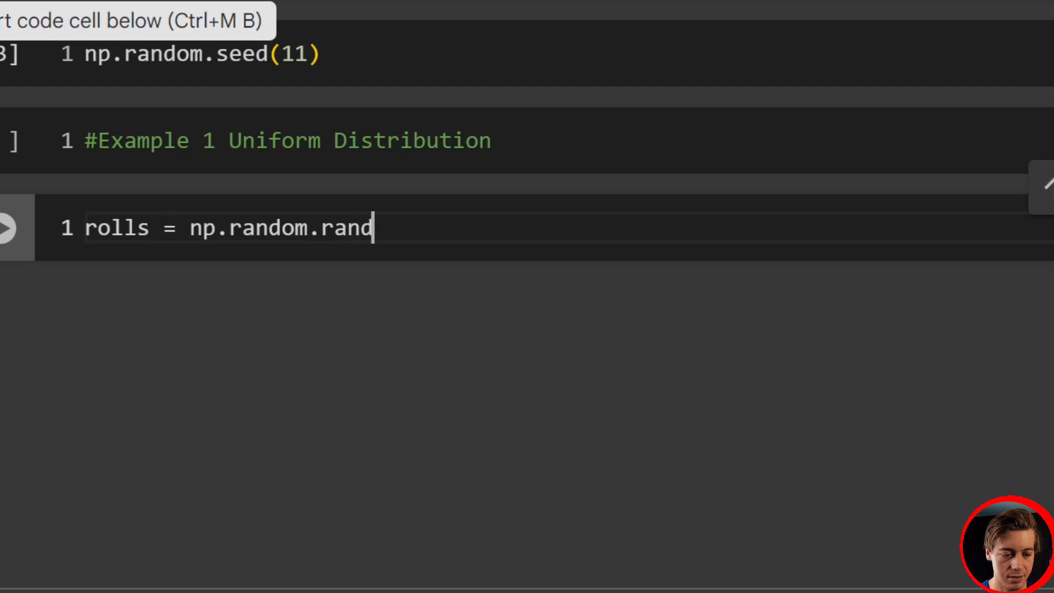
text(int())
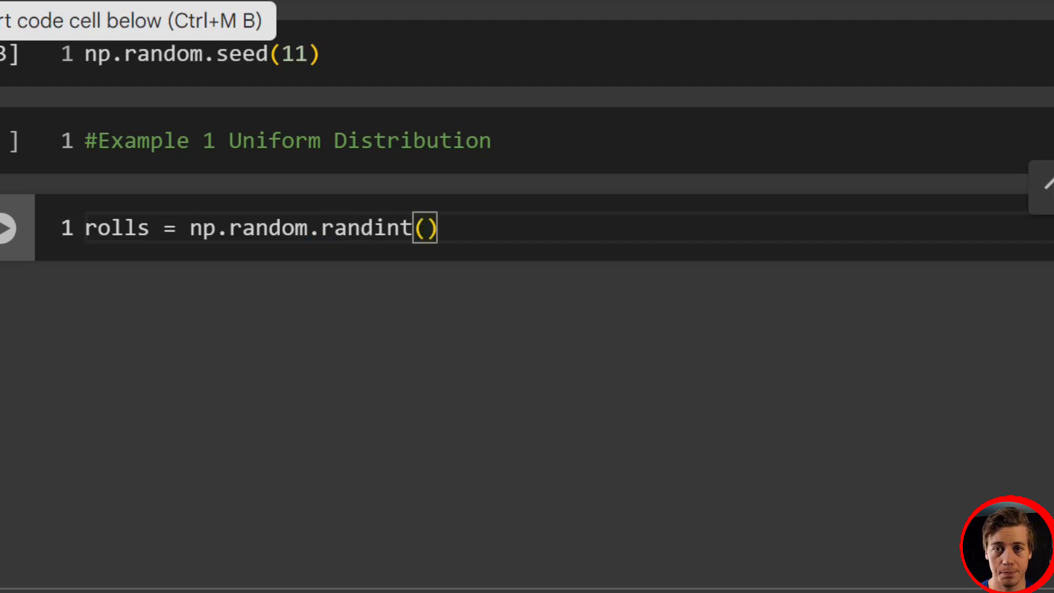
text(1, 7, size=30)
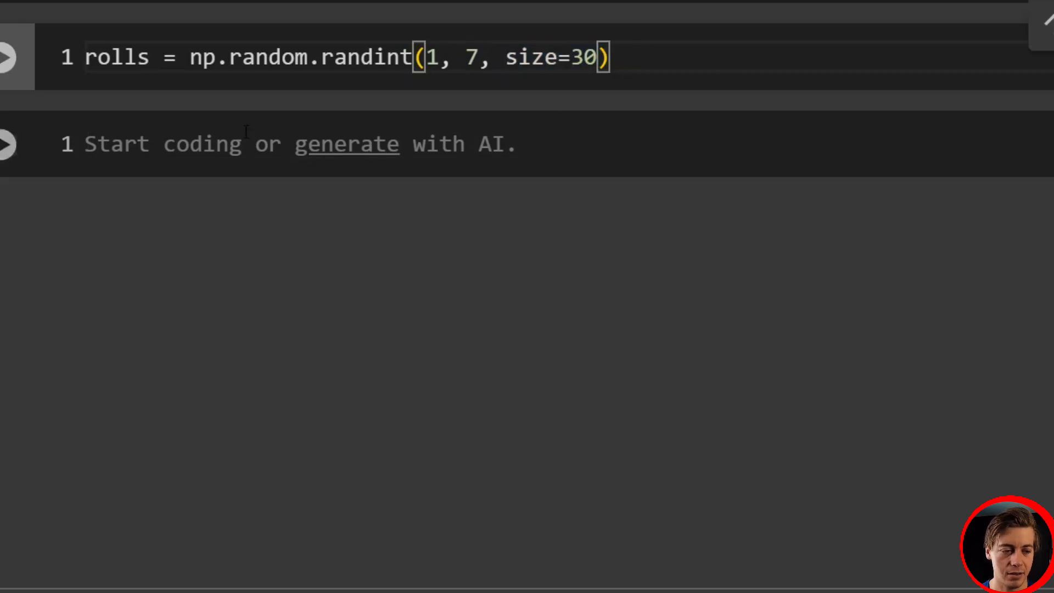
Plot the dice rolls with sns.histplot(rolls) and move below its histogram output.
text(sn)
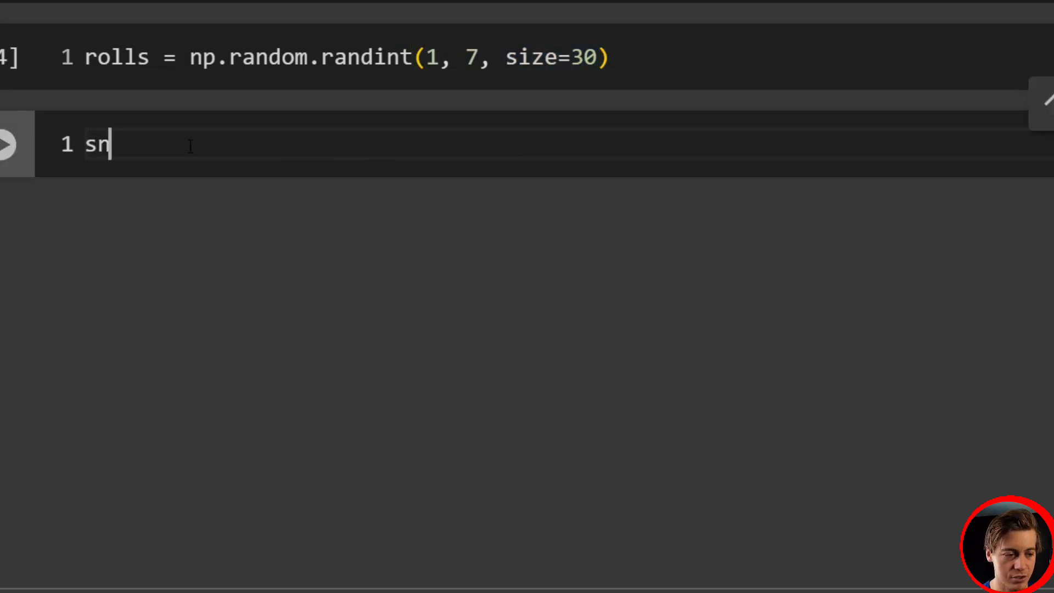
text(s.hi)
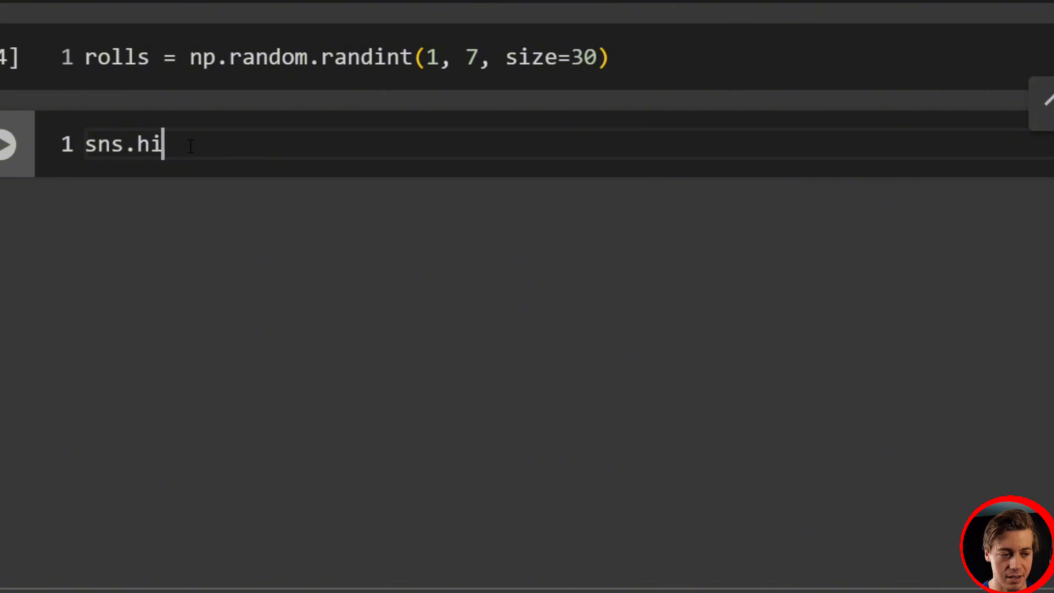
text(stplot(rol)
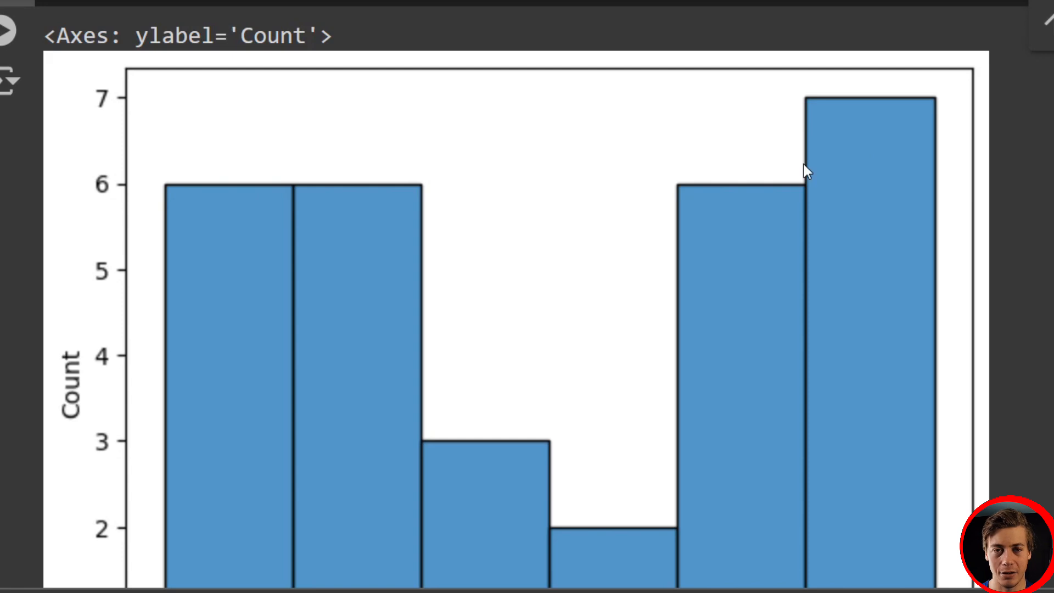
mouse_move(196, 175)
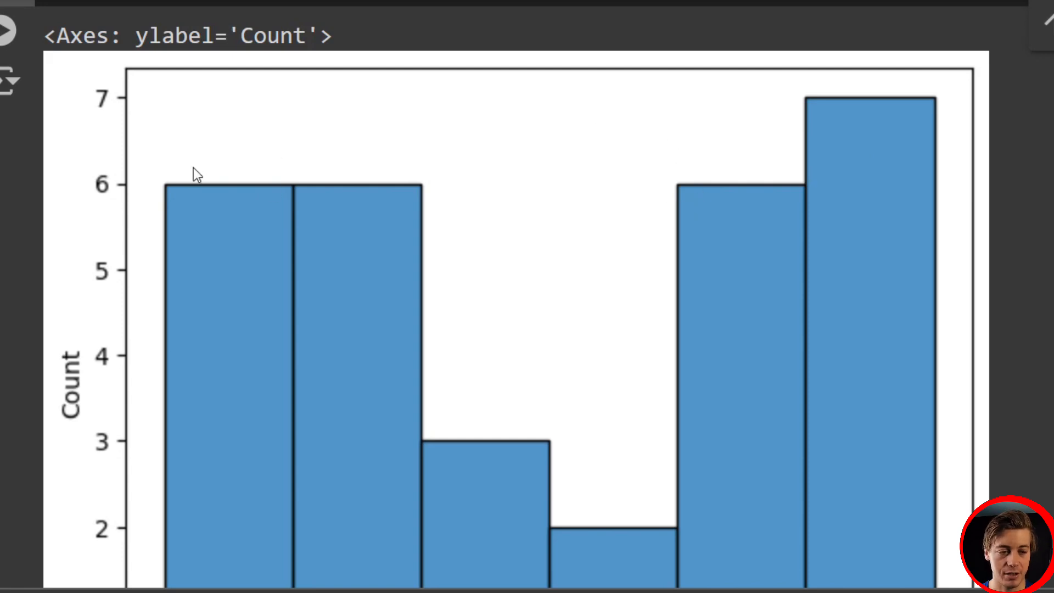
scroll(down, 3)
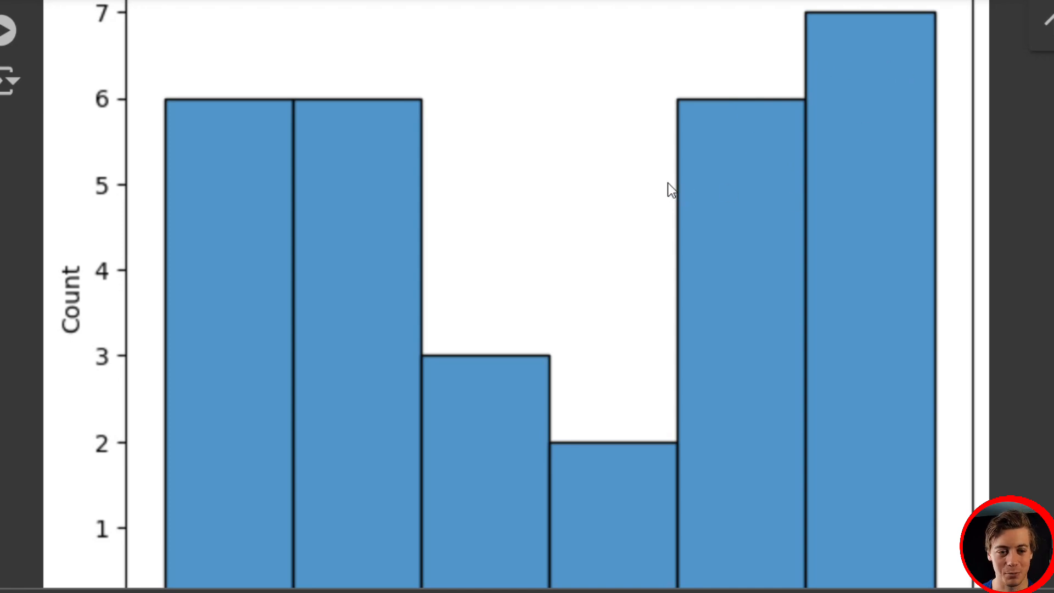
mouse_move(430, 114)
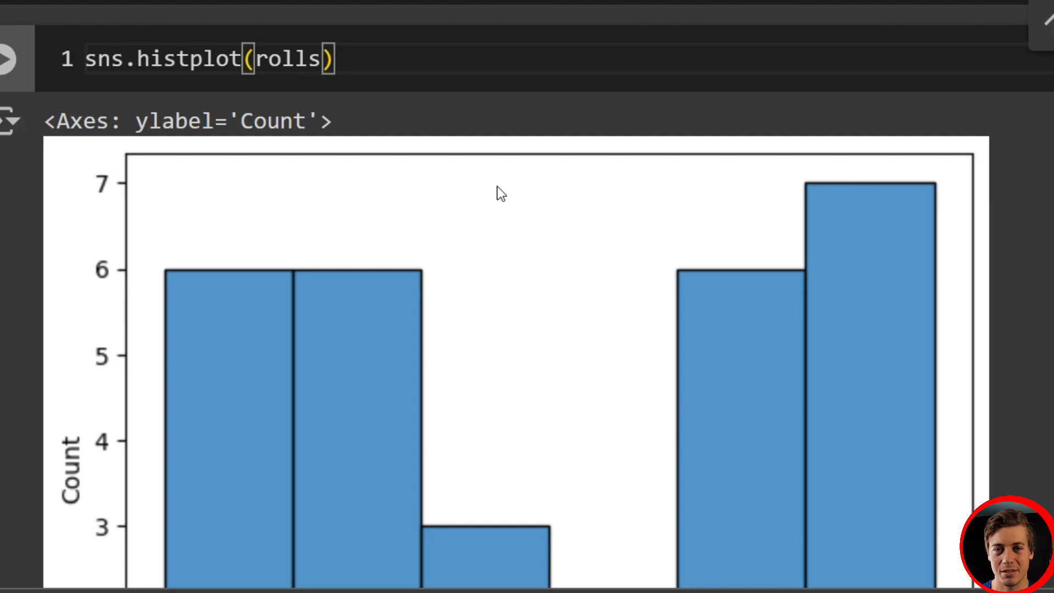
mouse_move(486, 196)
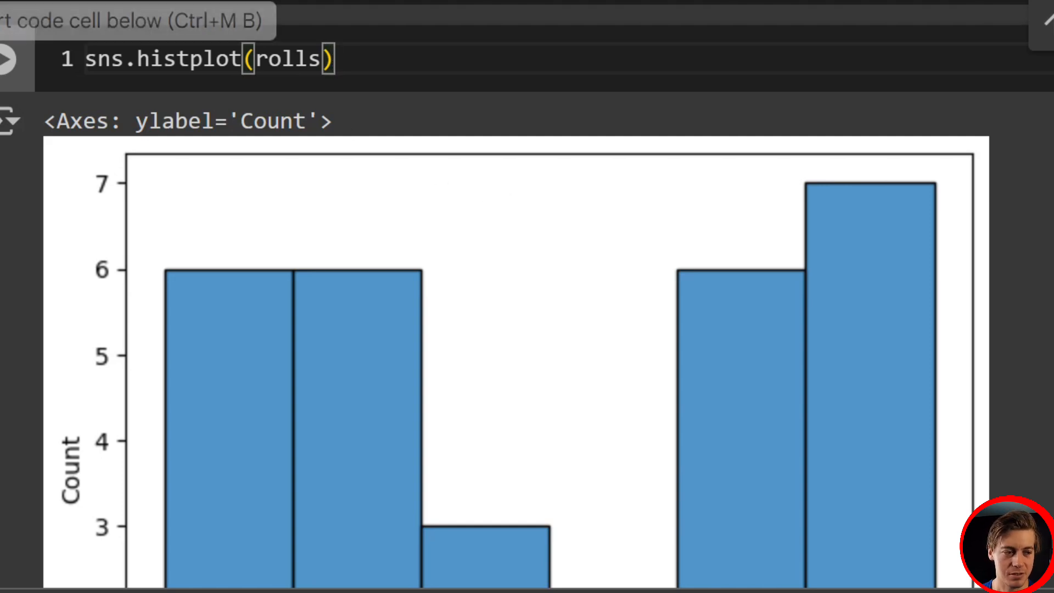
scroll(down, 3)
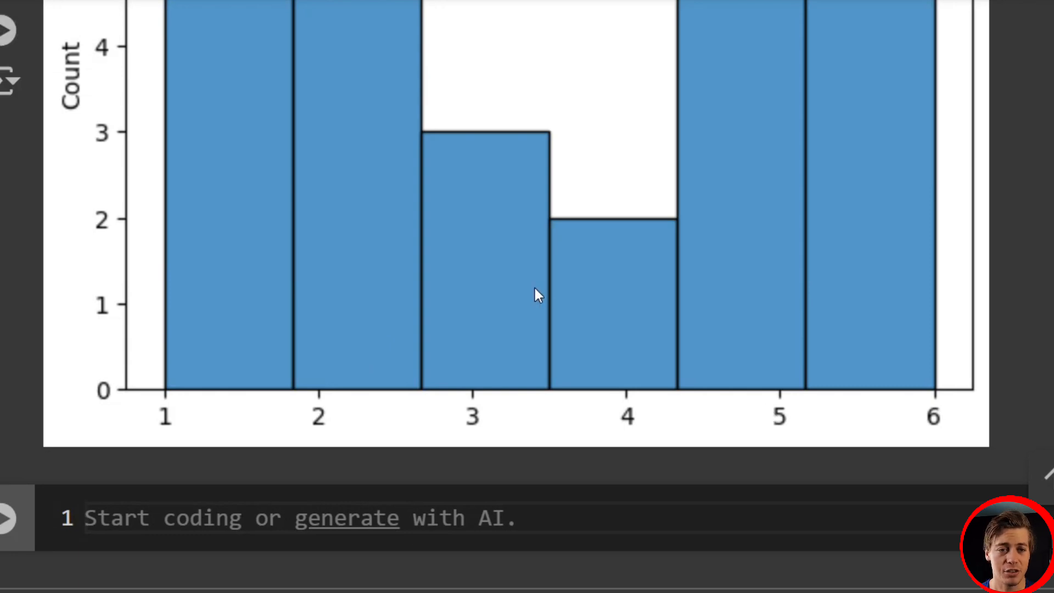
mouse_move(598, 114)
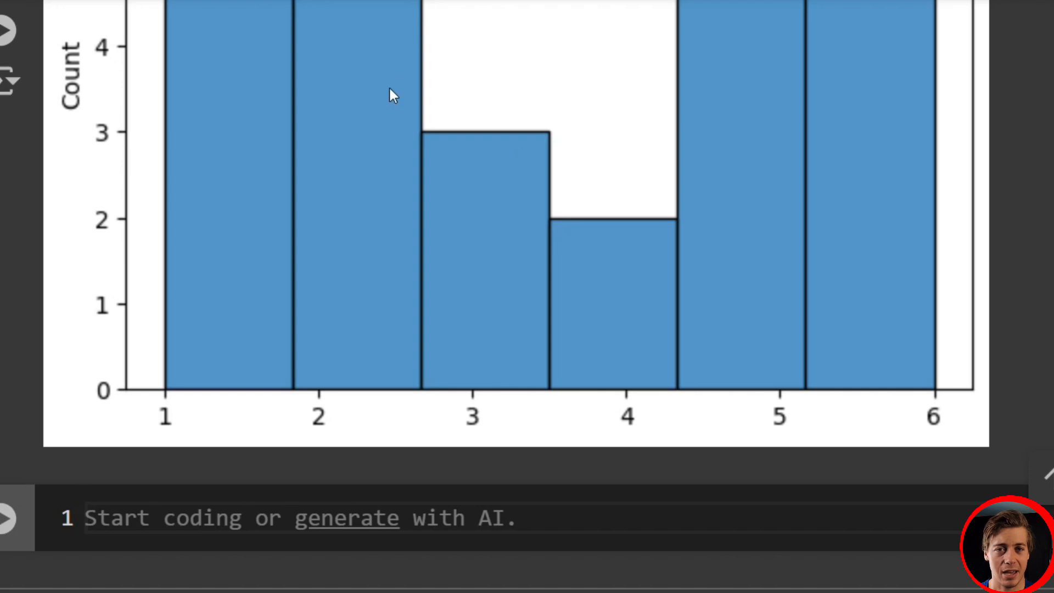
mouse_move(456, 181)
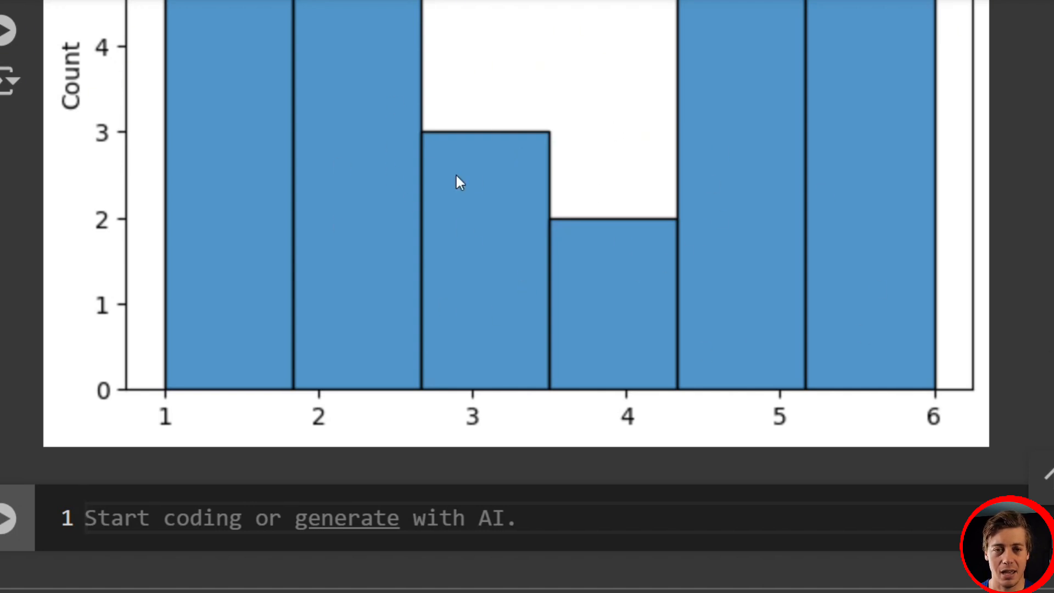
mouse_move(486, 240)
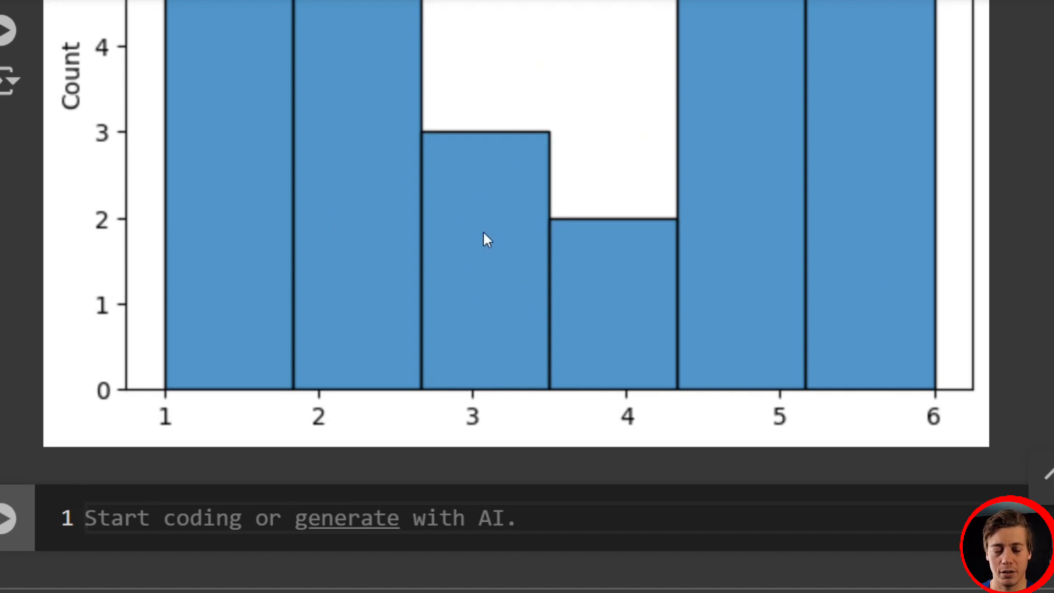
mouse_move(497, 185)
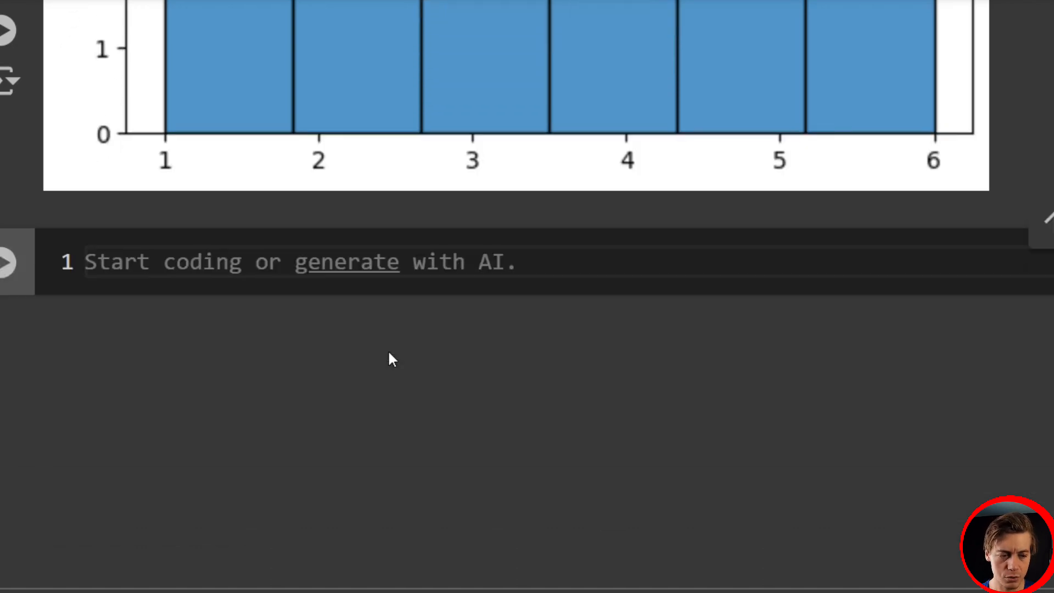
Assign stat, shapiro_p_value = shapiro(rolls) and add an empty cell below.
text(stat)
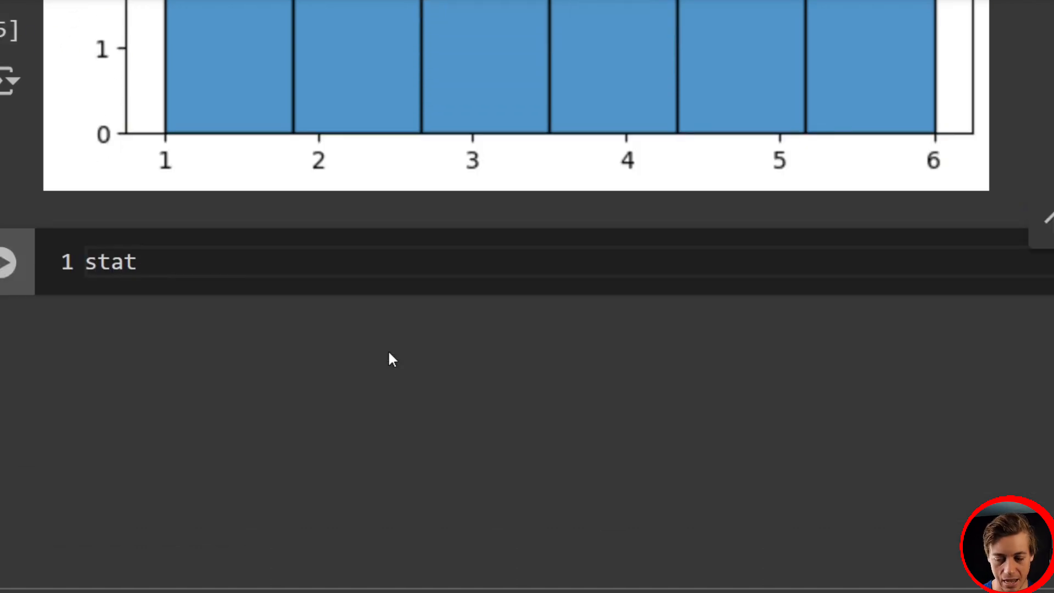
text(, shapin)
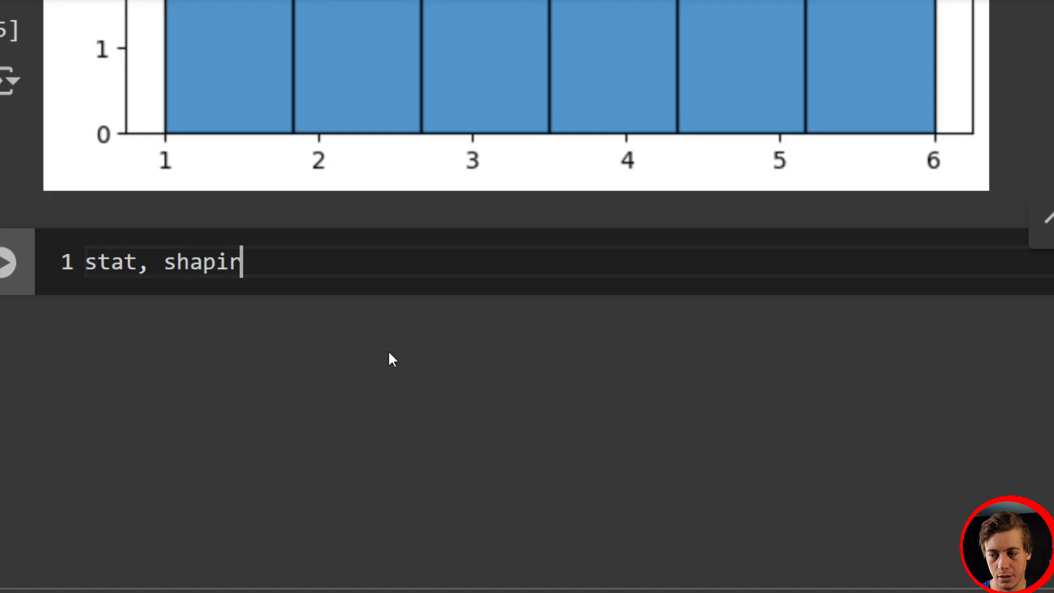
text(o_p_valu)
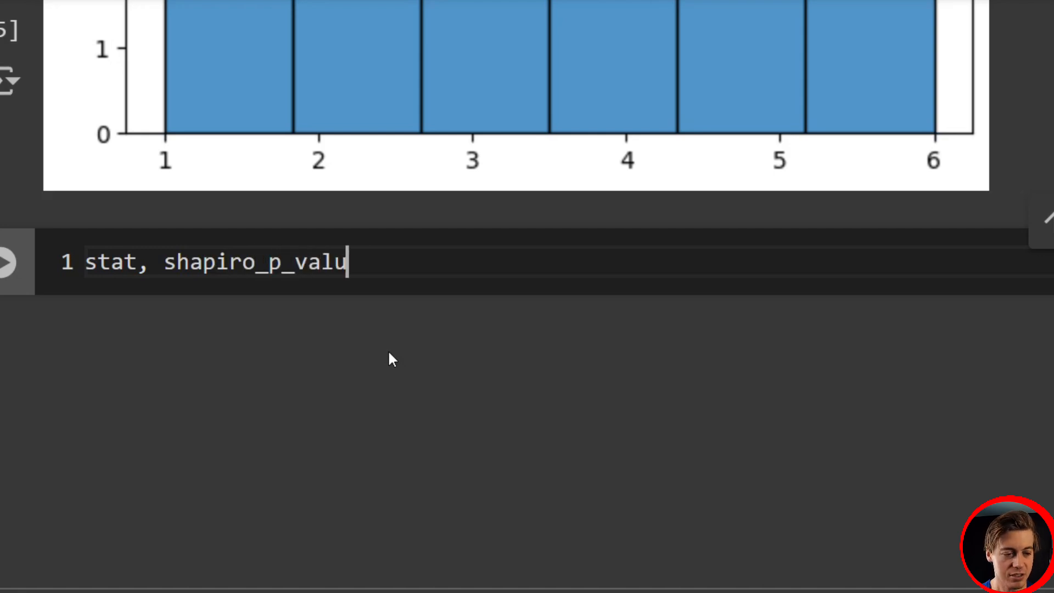
text(e)
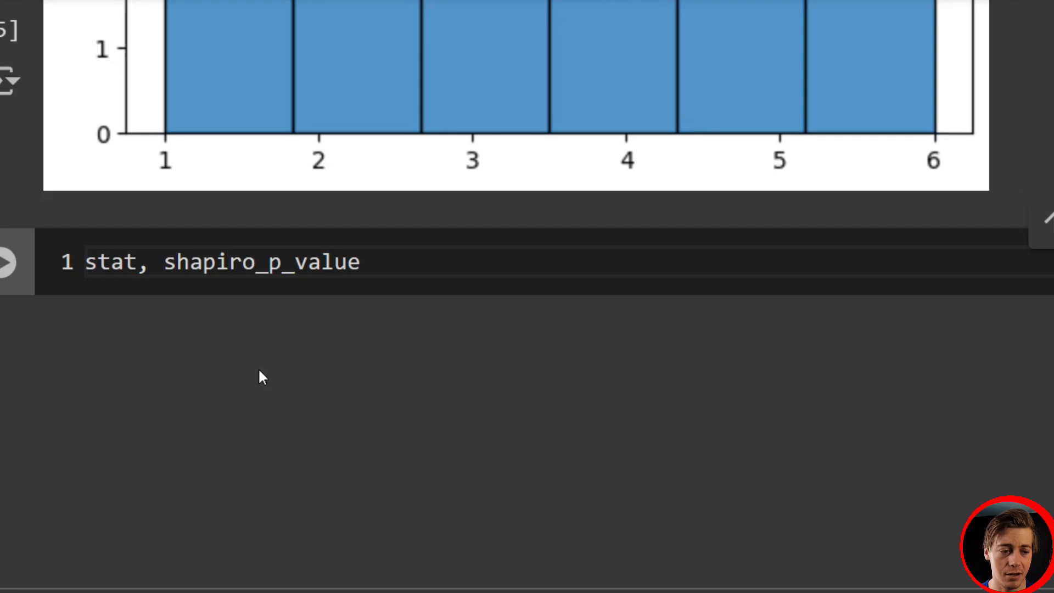
double_click(261, 263)
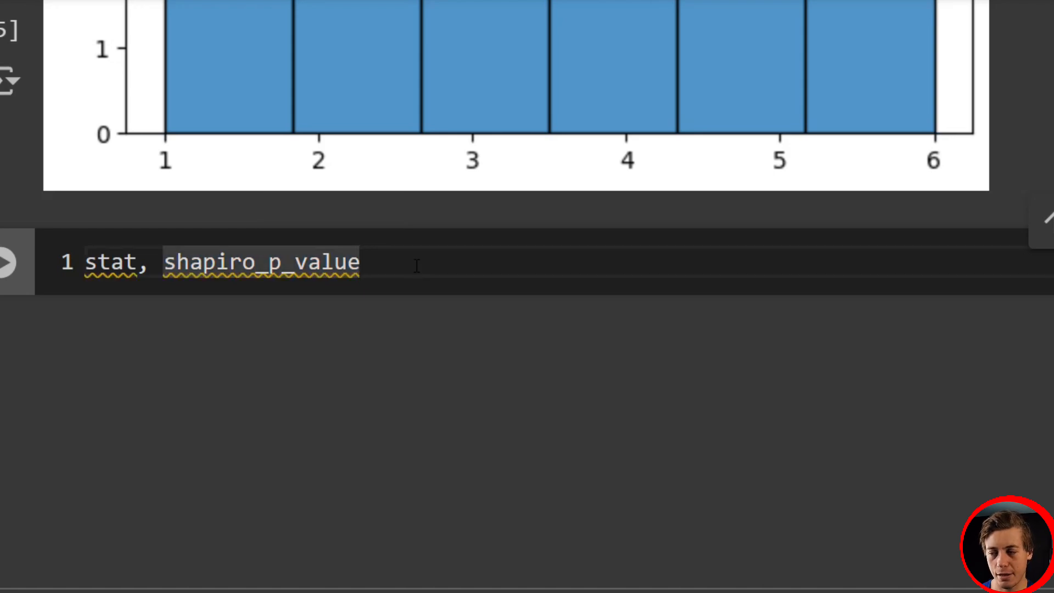
text(= sh)
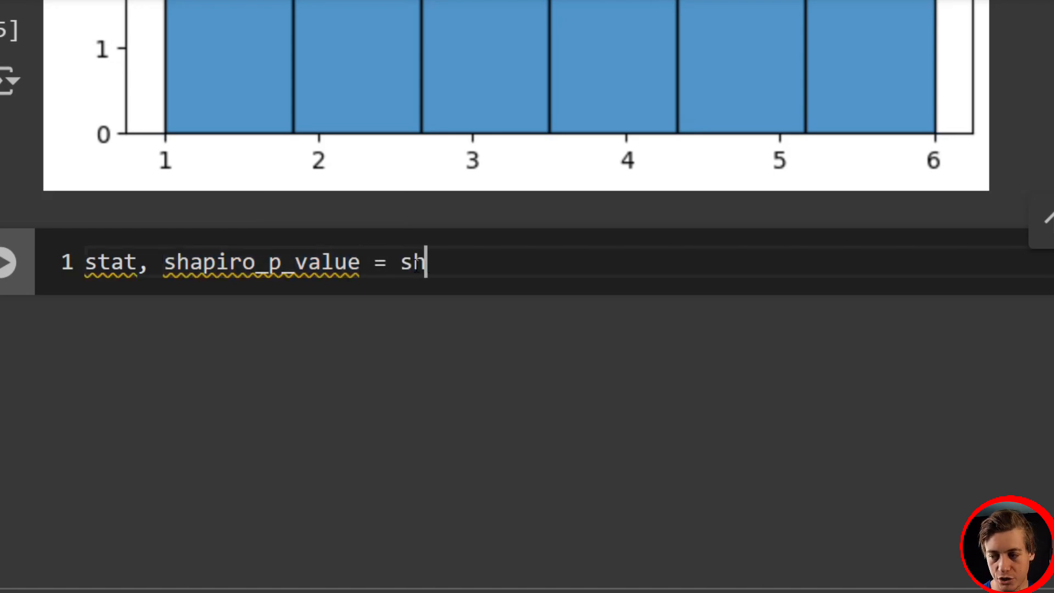
text(apiro)
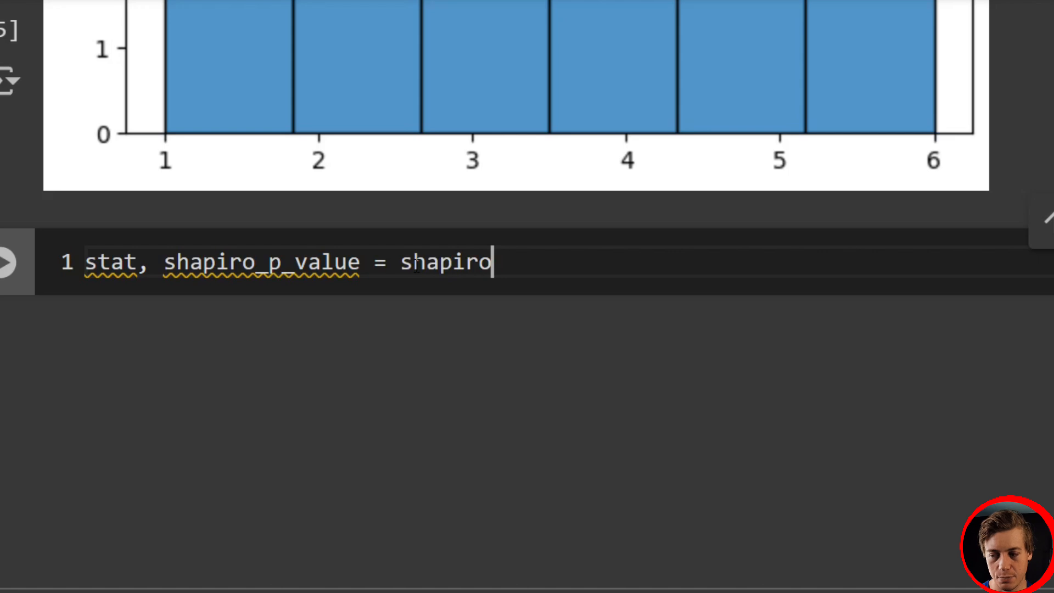
text((rol))
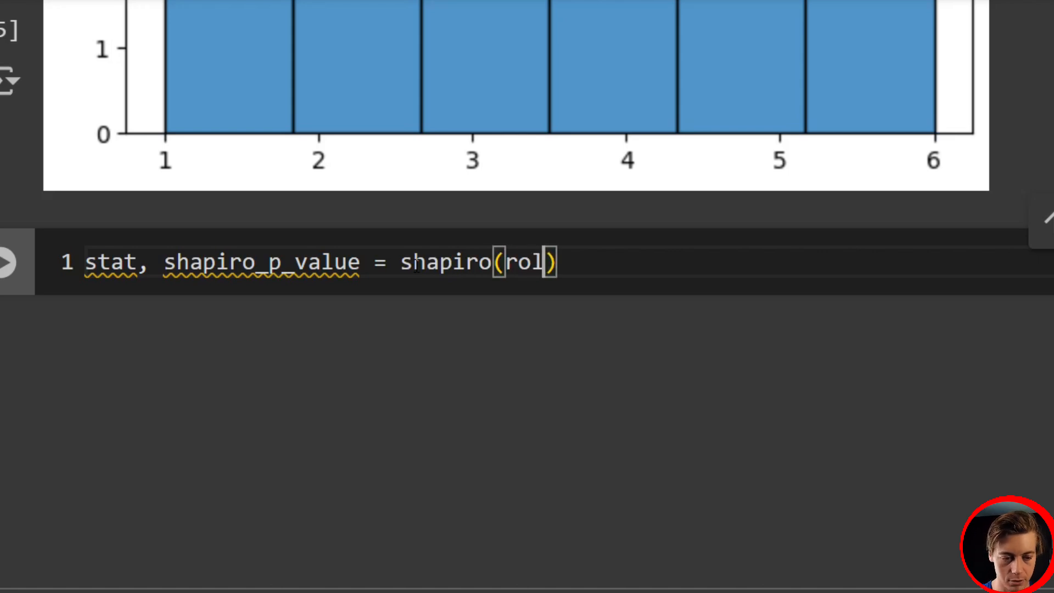
text(ls)
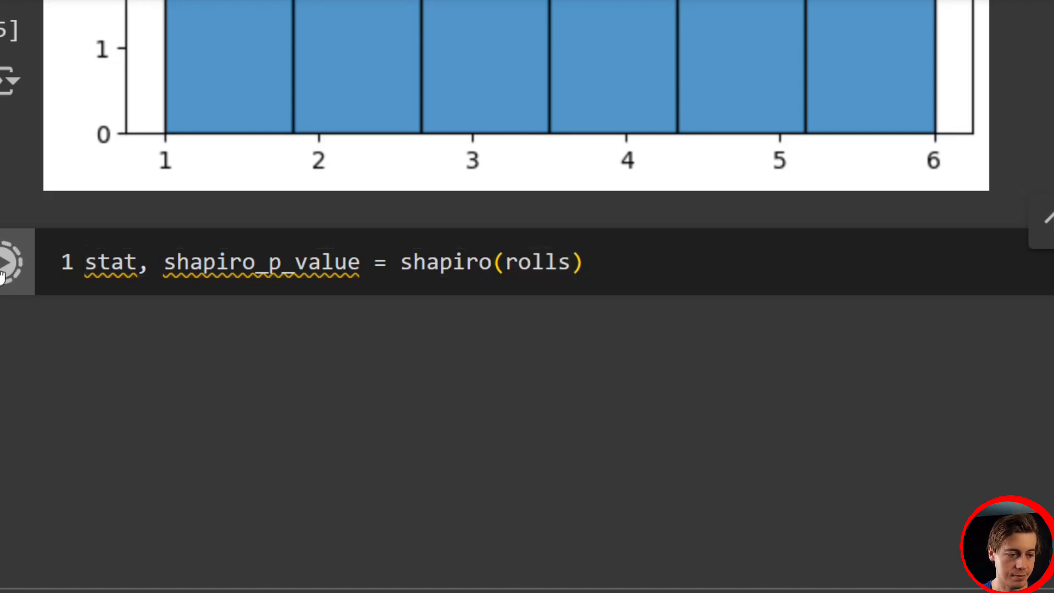
click(12, 262)
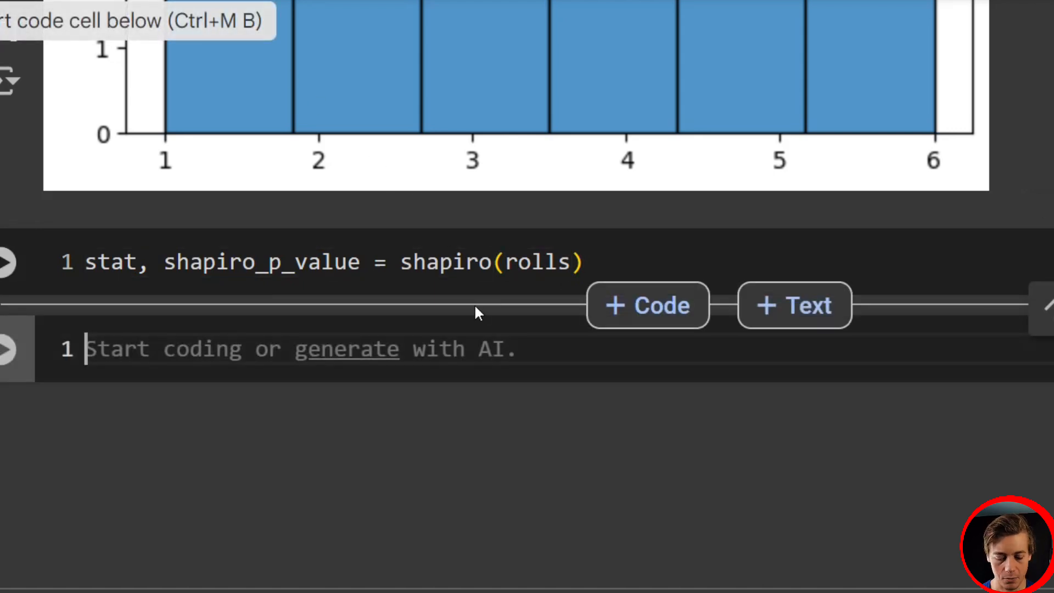
Print shapiro_p_value, showing about 0.00087 for the dice rolls.
text(print())
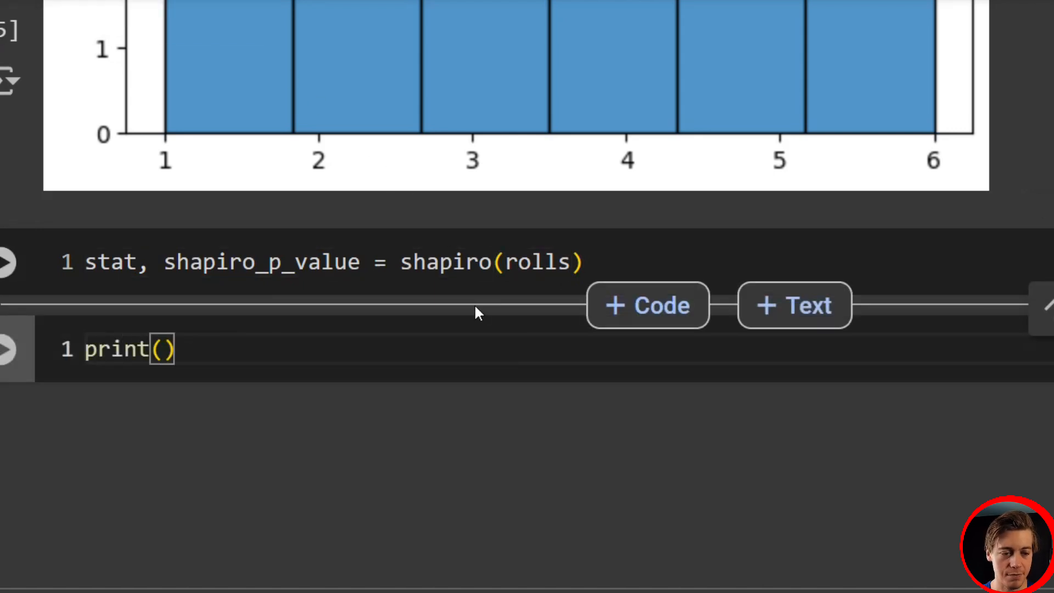
double_click(261, 261)
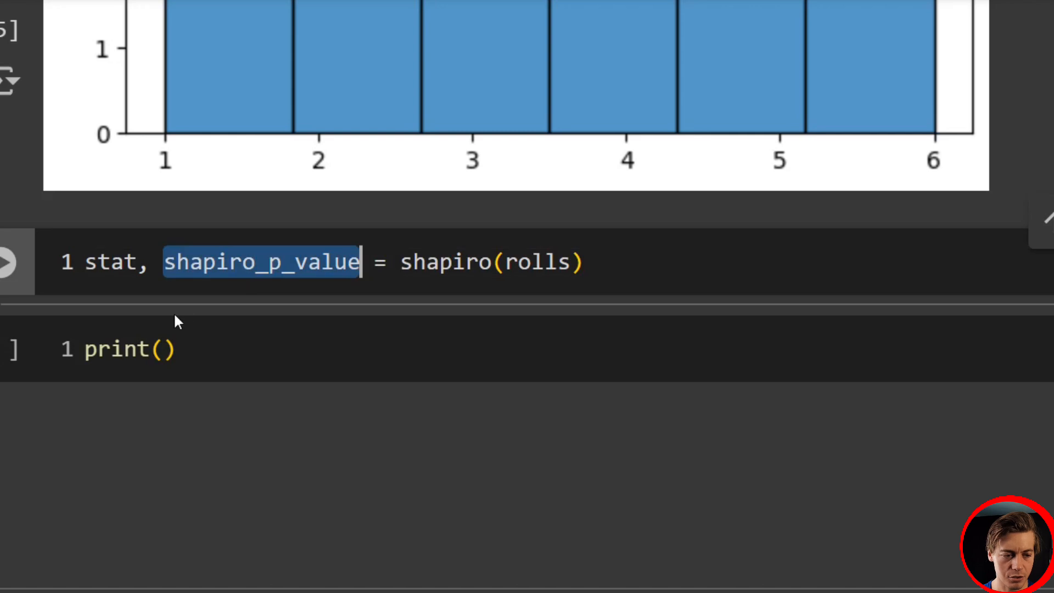
text(shapiro_p_value)
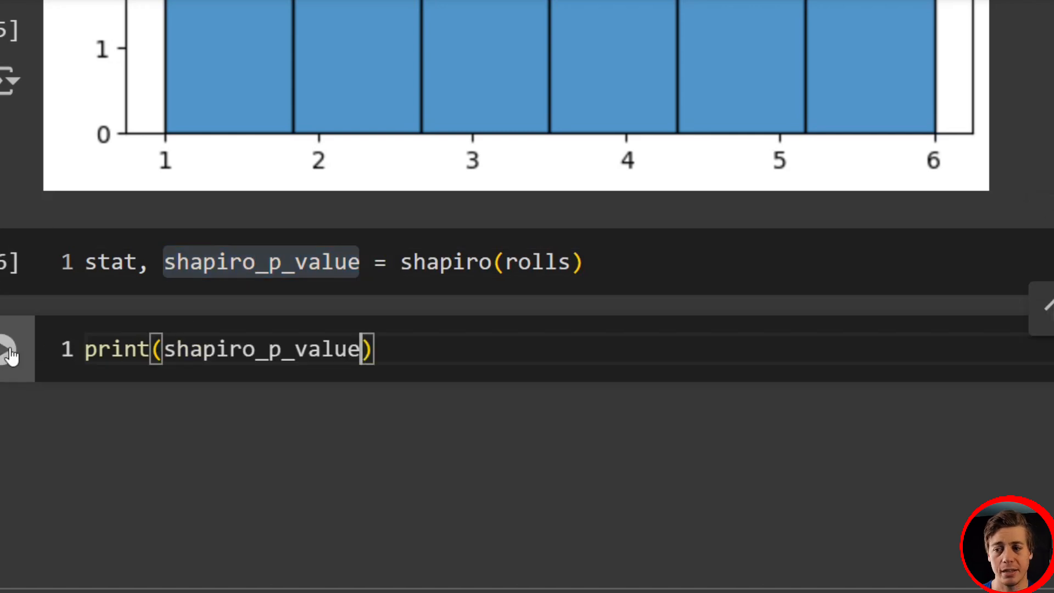
mouse_move(12, 349)
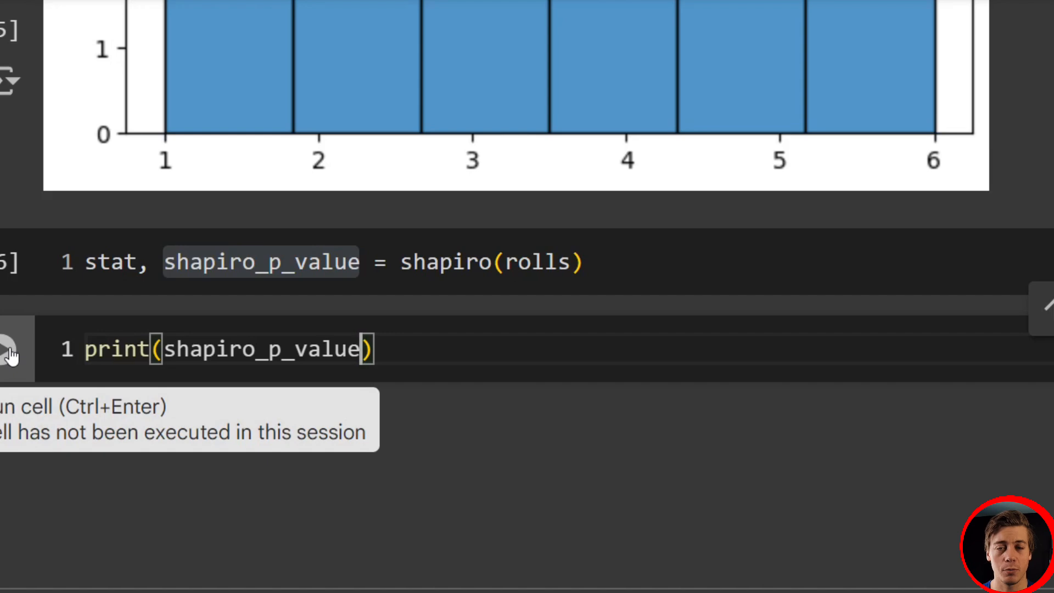
click(14, 349)
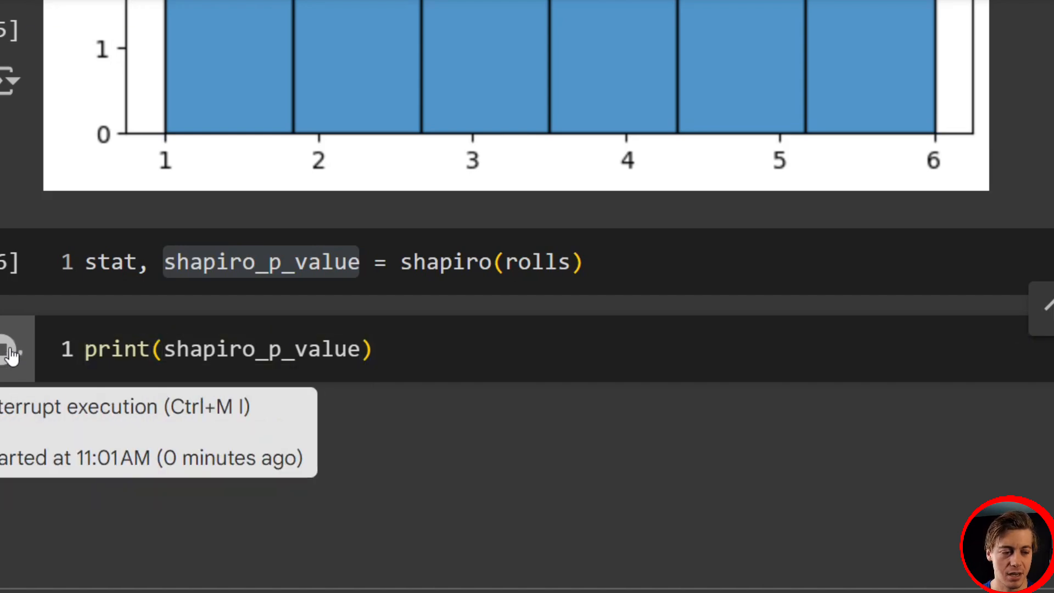
click(12, 347)
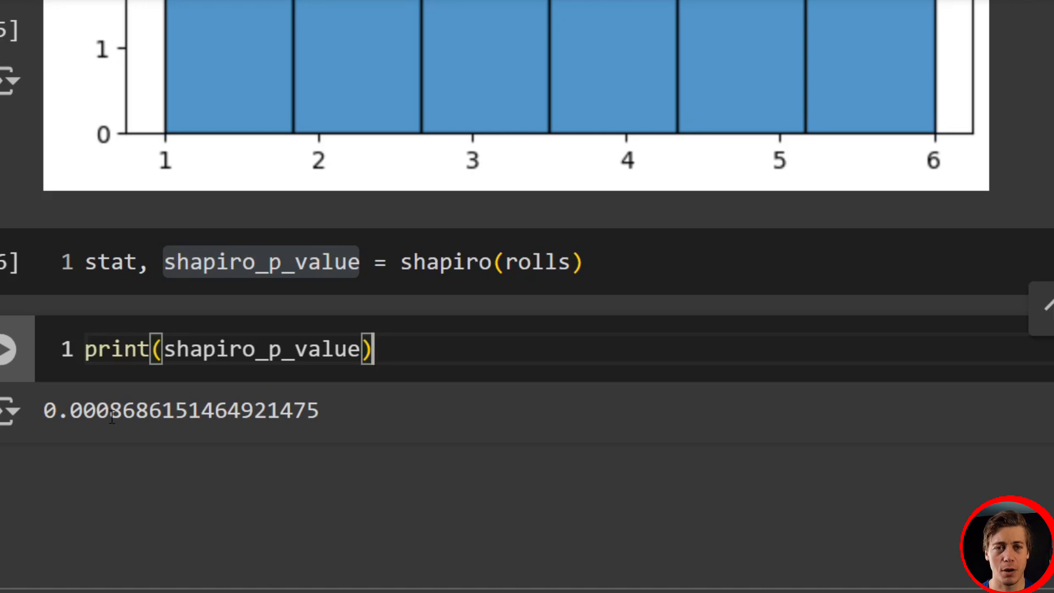
mouse_move(168, 399)
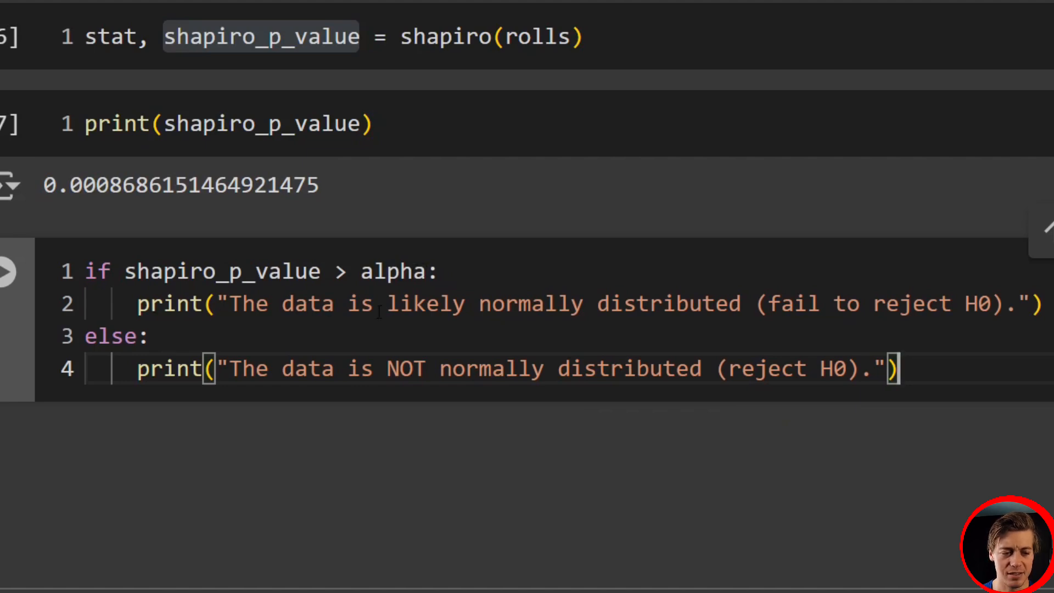
Add the if/else on shapiro_p_value > alpha printing the normal or NOT normal verdict.
drag(574, 303, 1035, 303)
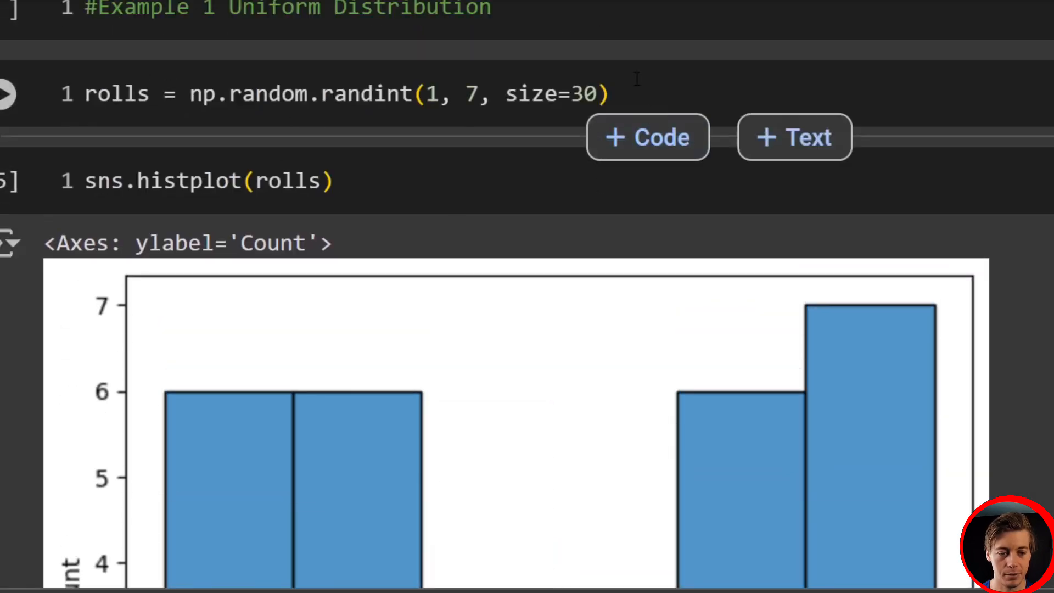
Review the verdict 'The data is NOT normally distributed (reject H0)' and reach a new empty cell.
scroll(down, 3)
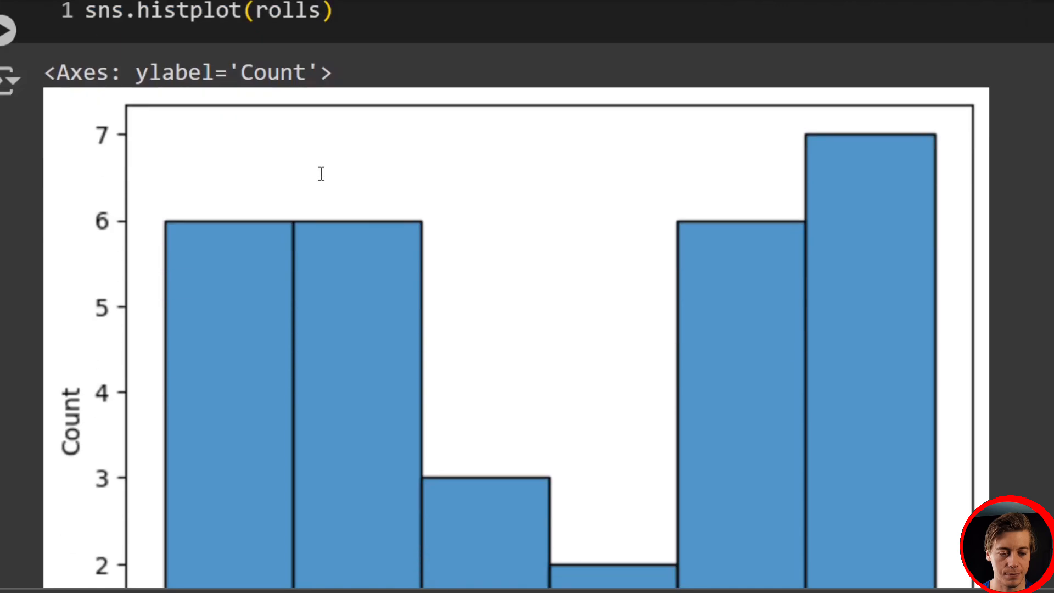
scroll(down, 3)
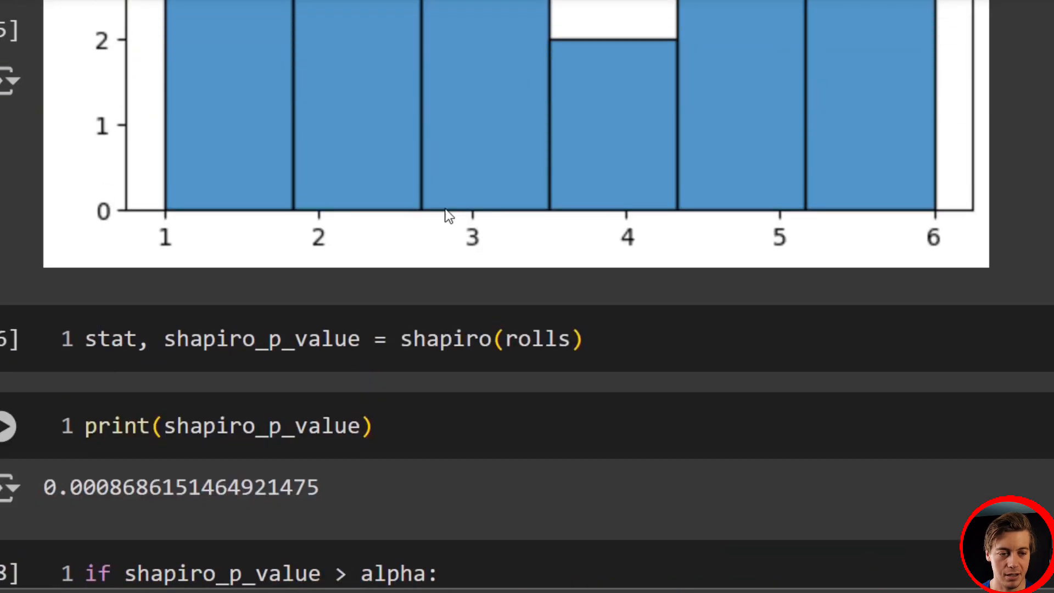
scroll(down, 3)
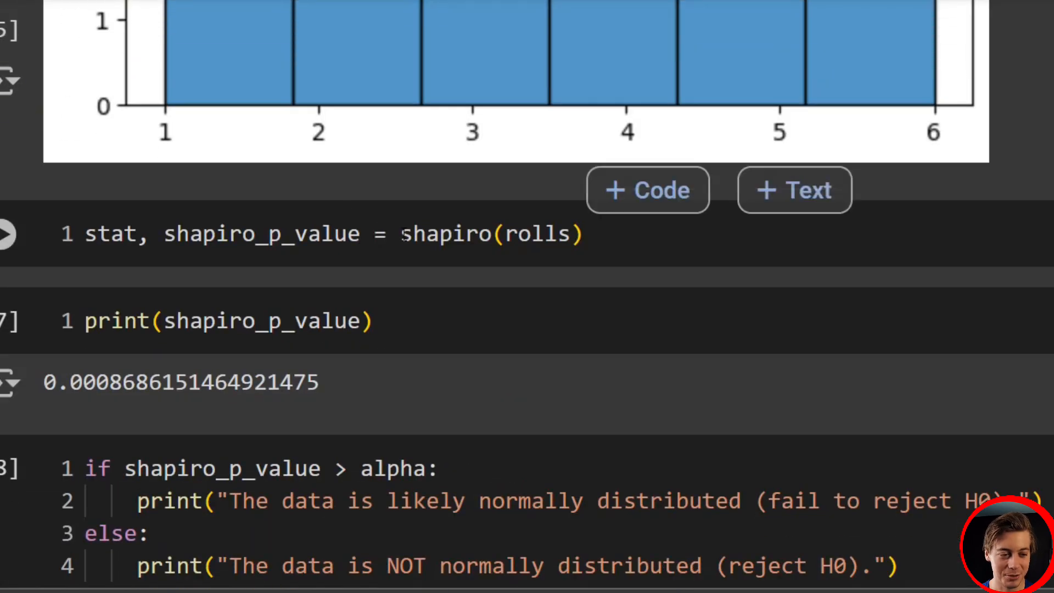
click(257, 233)
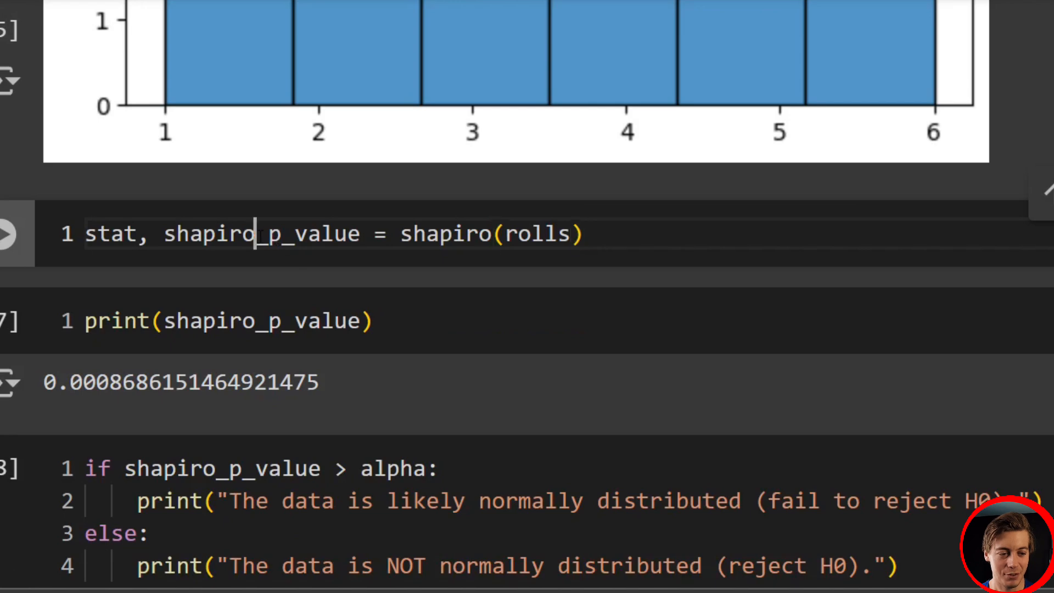
drag(400, 232, 582, 233)
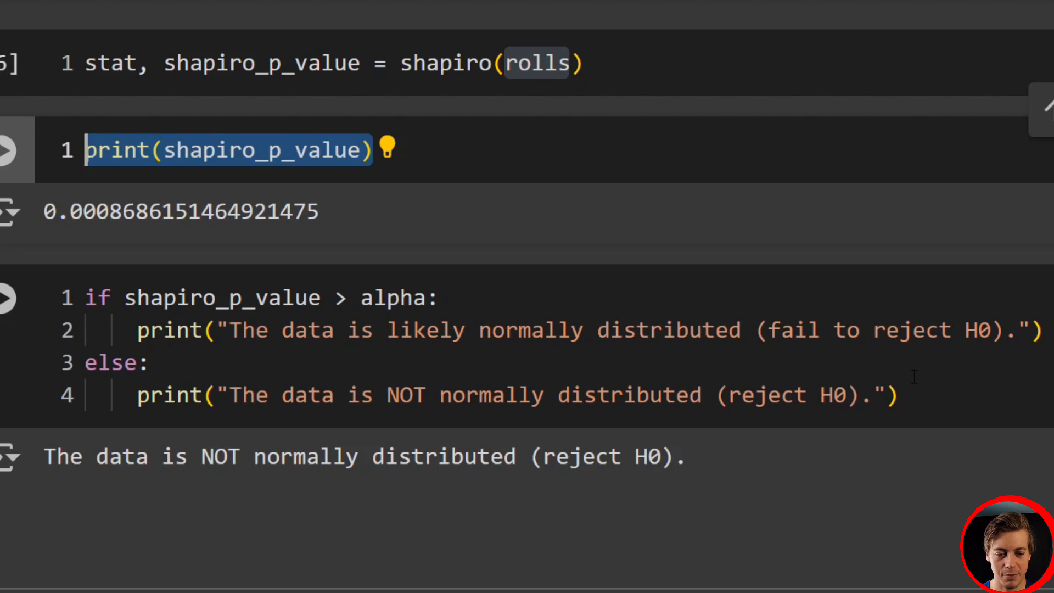
scroll(down, 3)
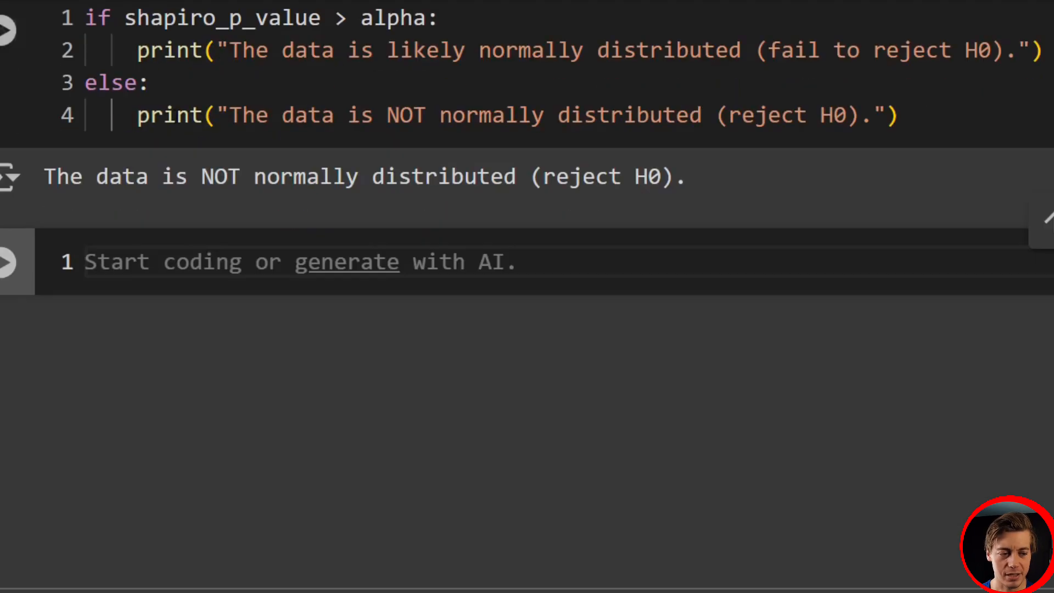
scroll(down, 3)
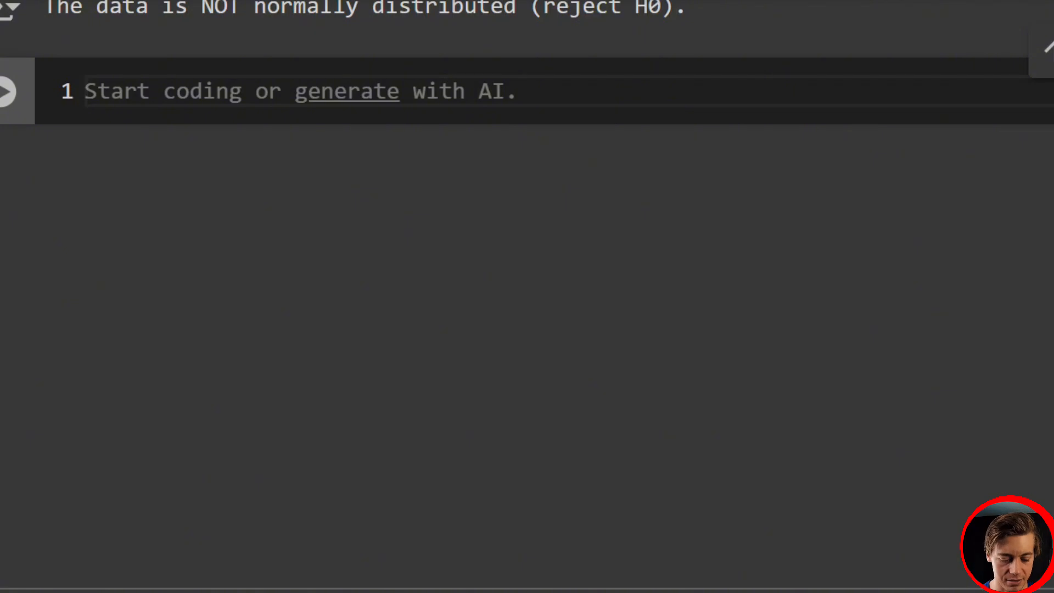
Write the comment cell '#Example with a Paired T Test'.
text(#E)
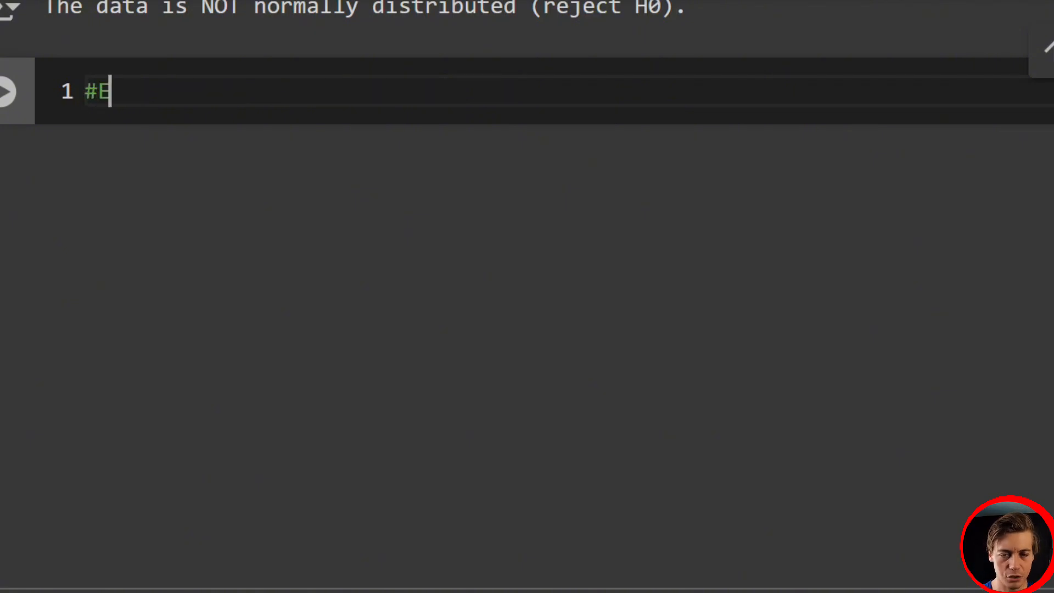
text(xampl)
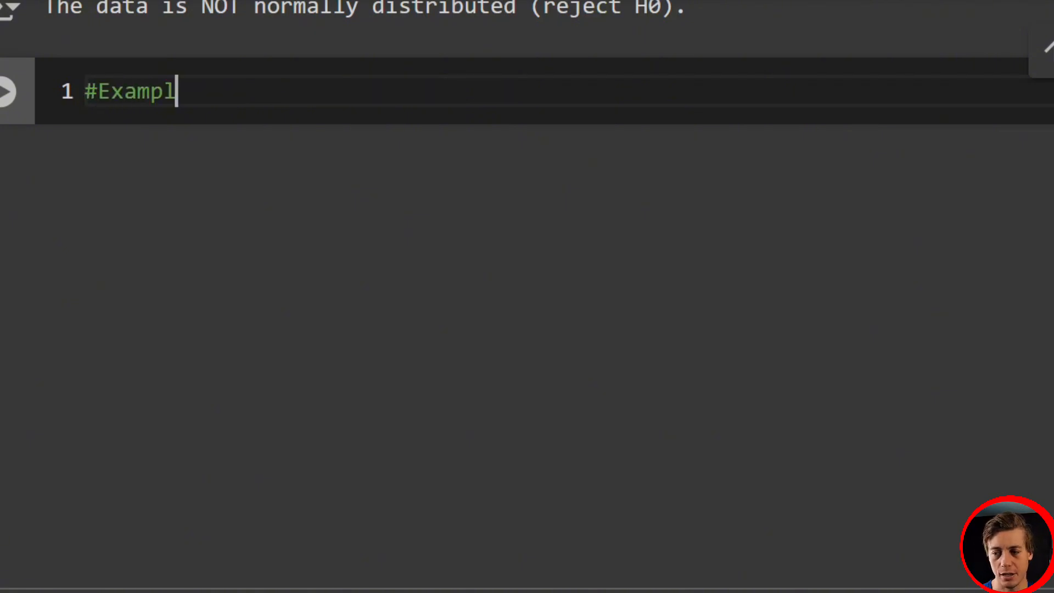
text(e with)
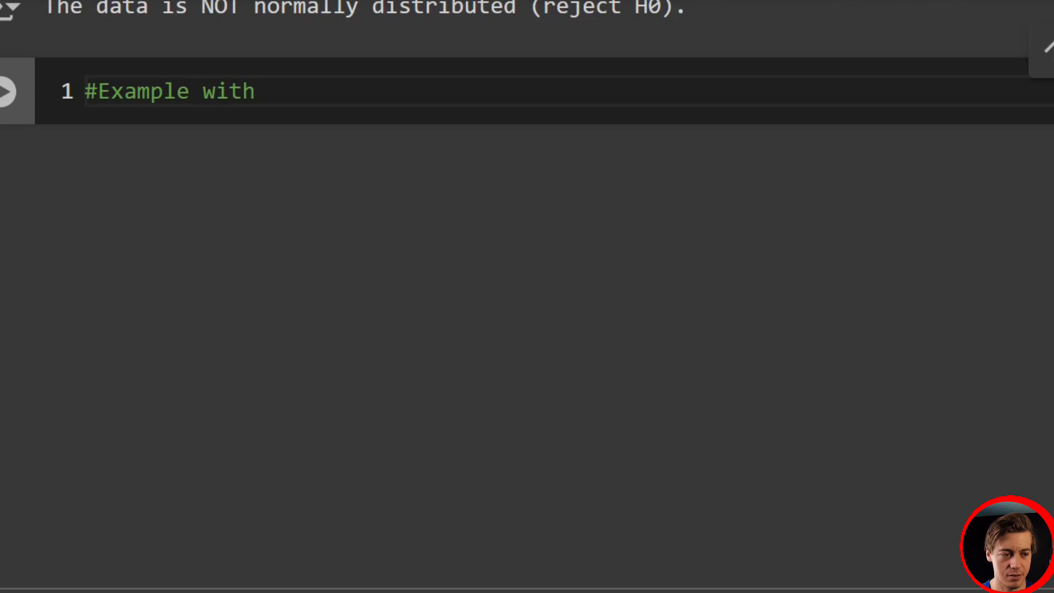
text(a)
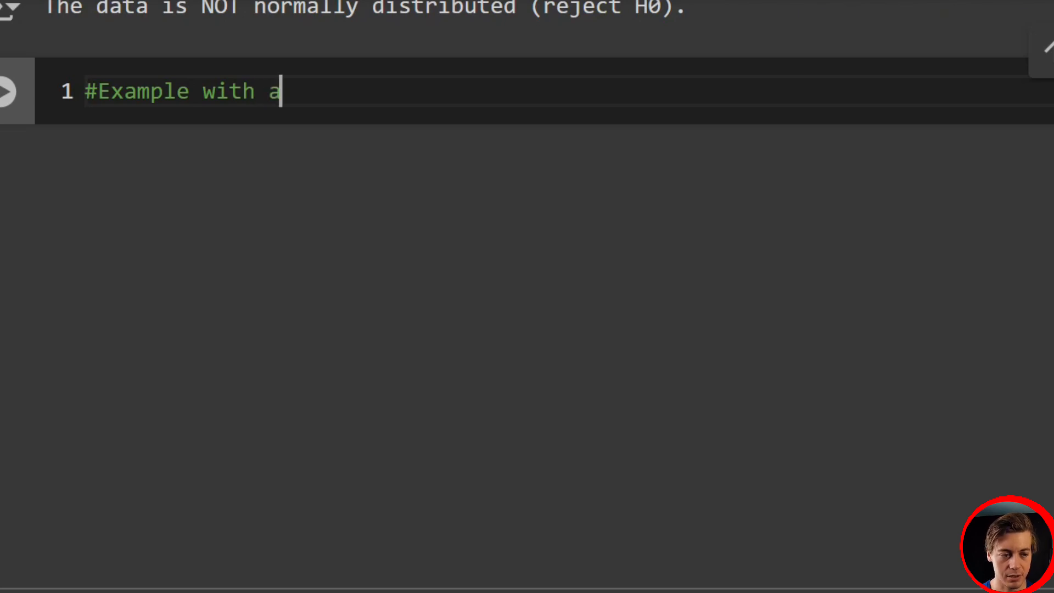
text(P)
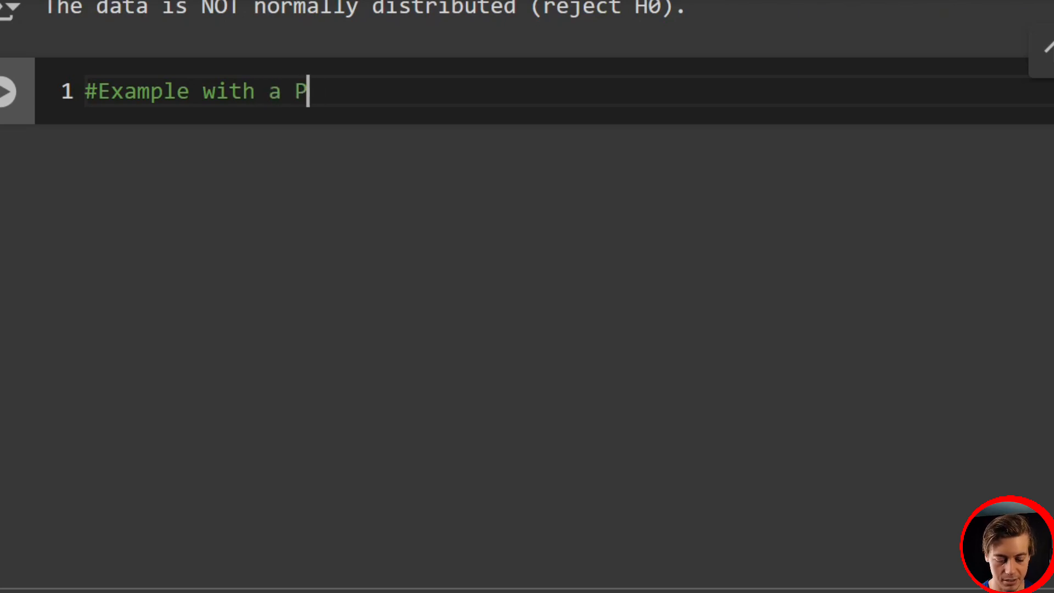
text(aired T Te)
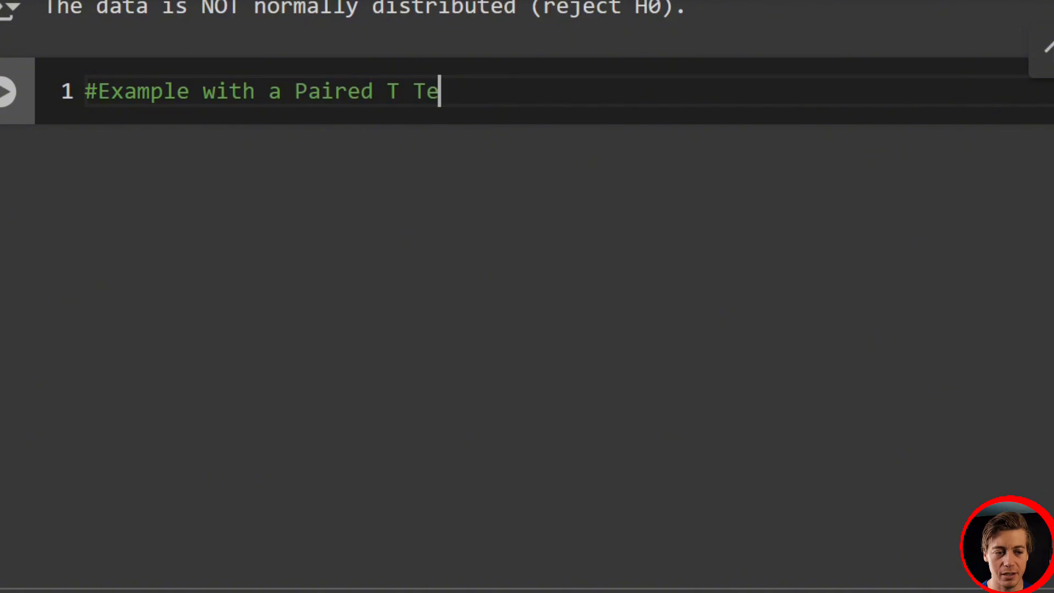
text(st)
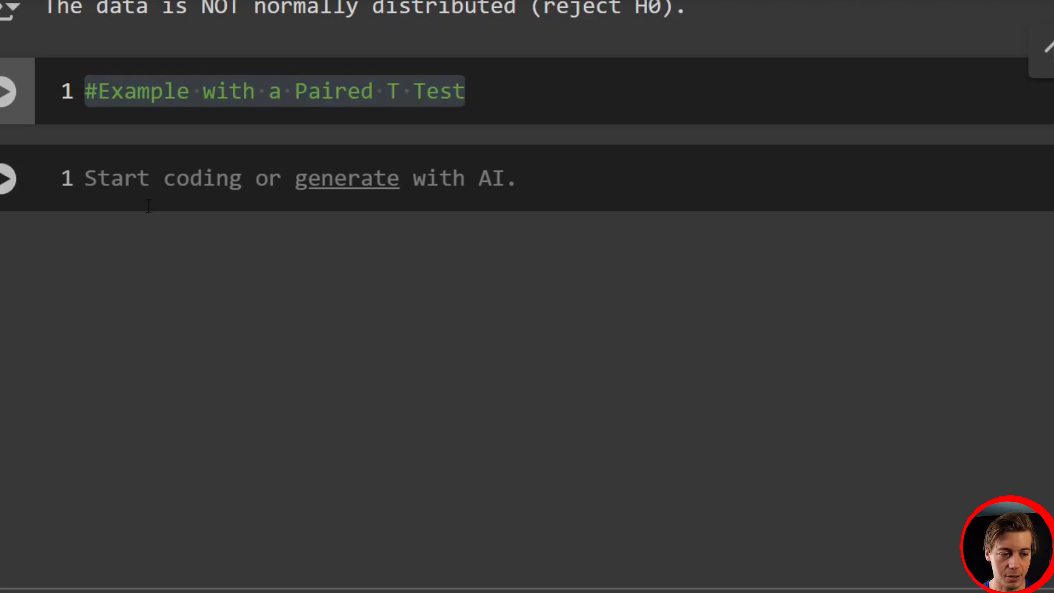
Define the ticket_sales_before and ticket_sales_after numpy arrays and run them.
click(268, 178)
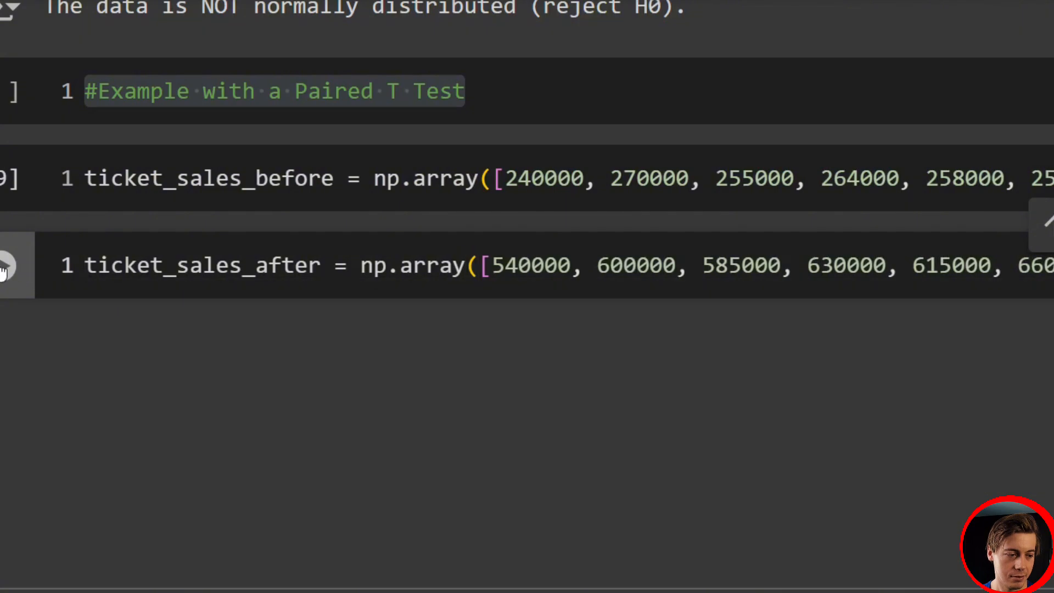
click(475, 265)
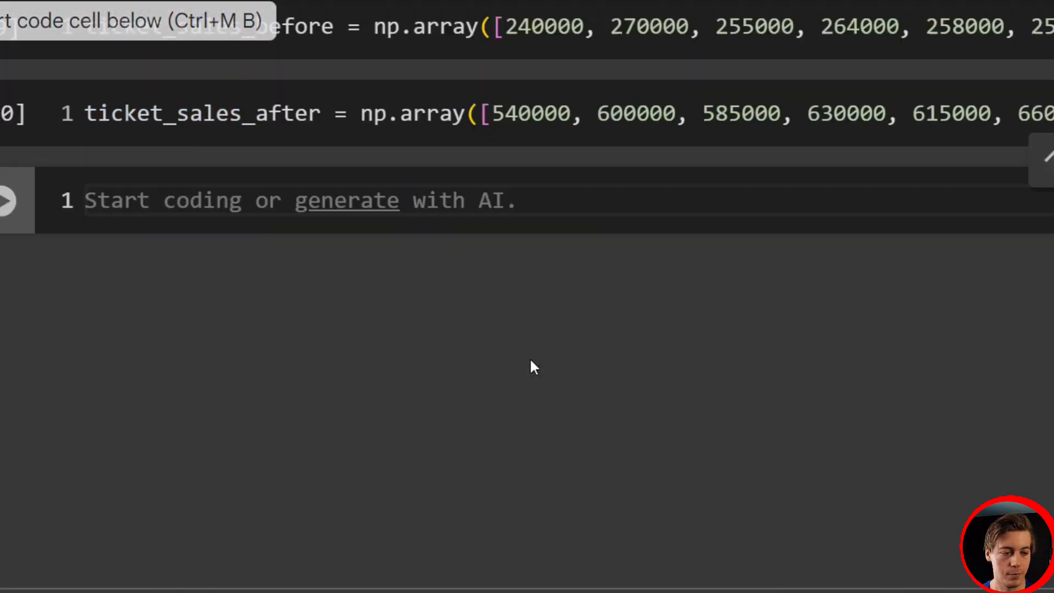
Compute ticket_sales_diff = ticket_sales_after - ticket_sales_before.
text(ticket)
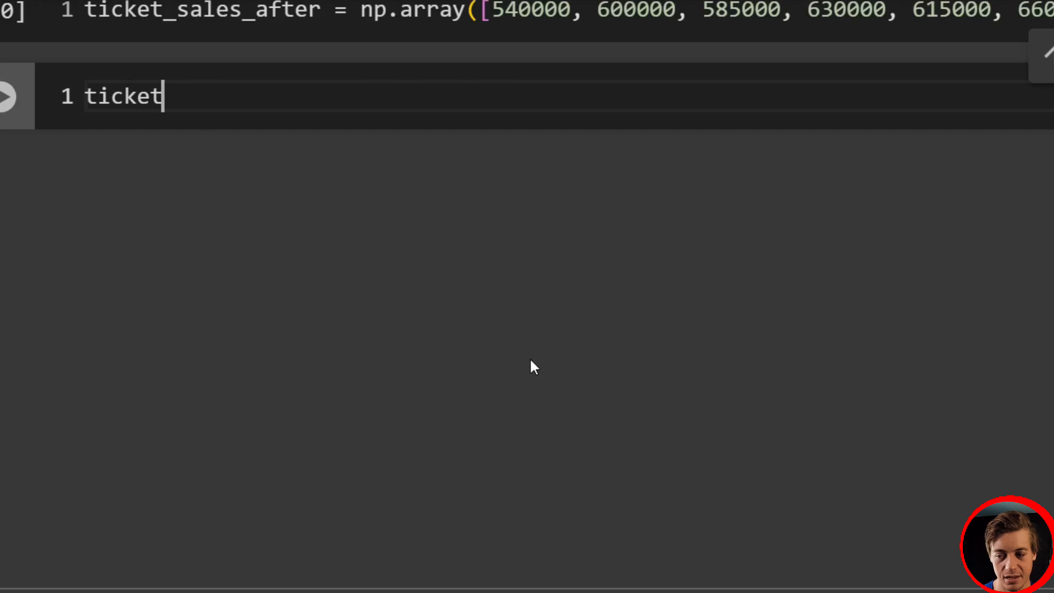
text(_sales_d)
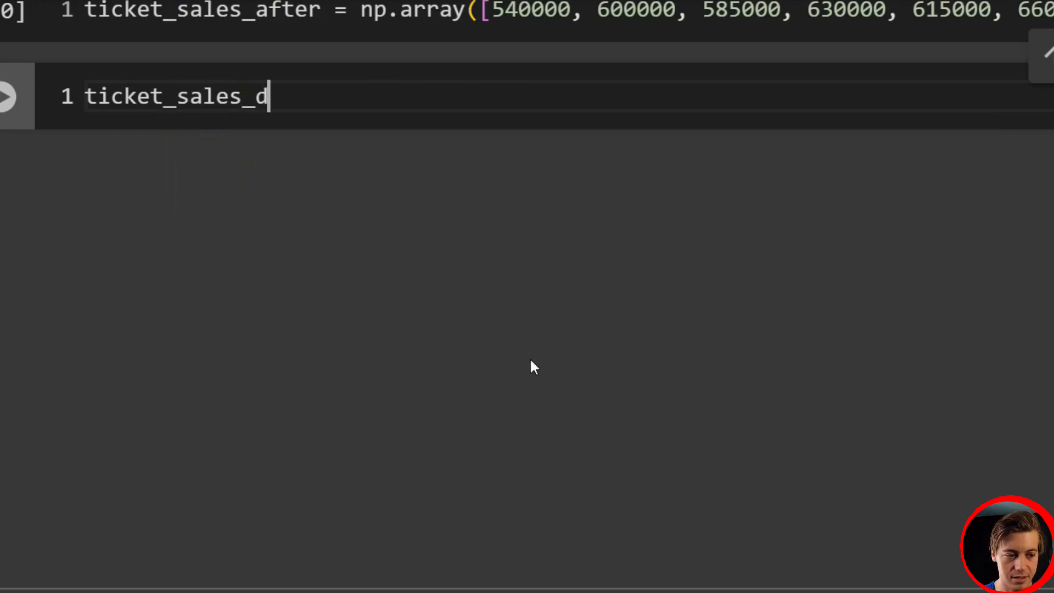
text(iff -)
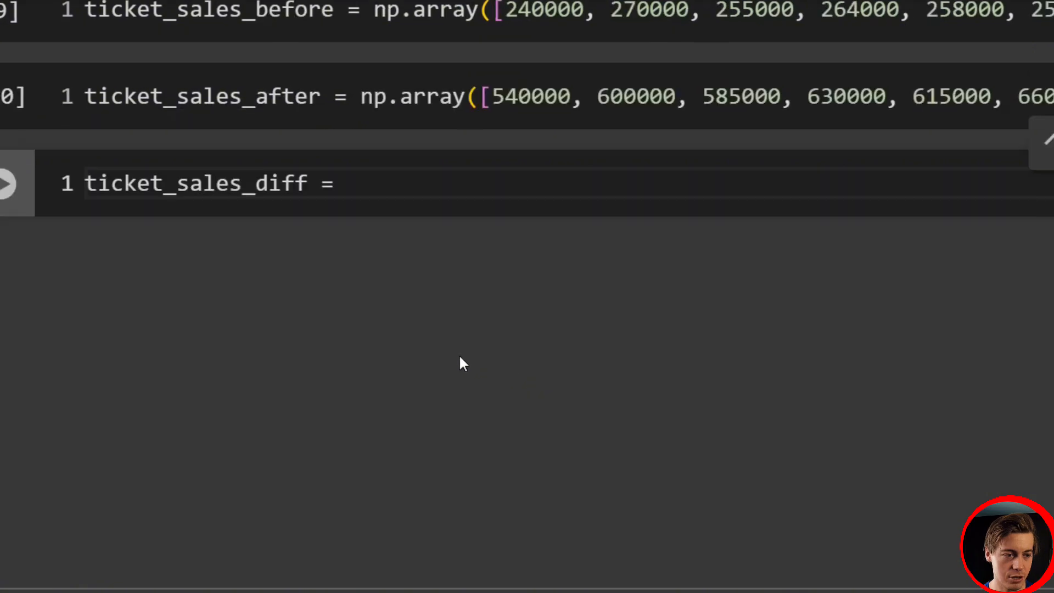
text(ticket_sales_after)
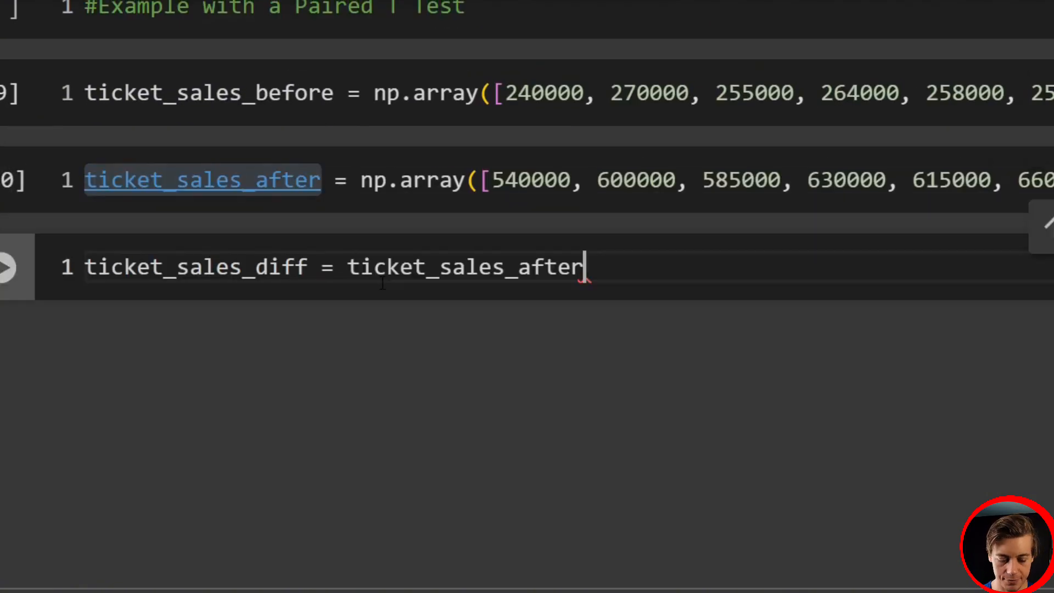
text(- ticket_sales_before)
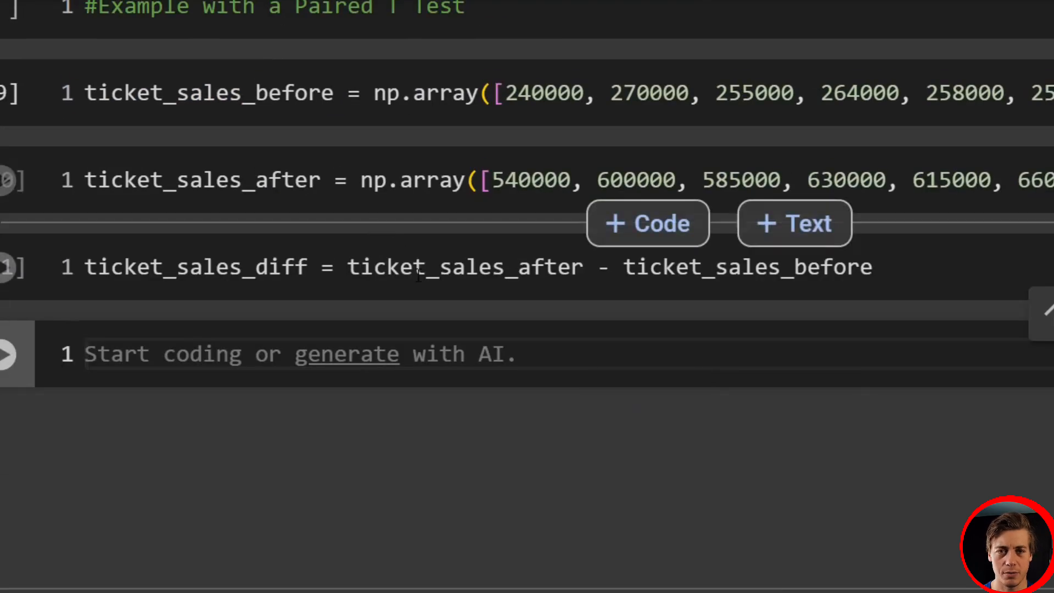
scroll(down, 3)
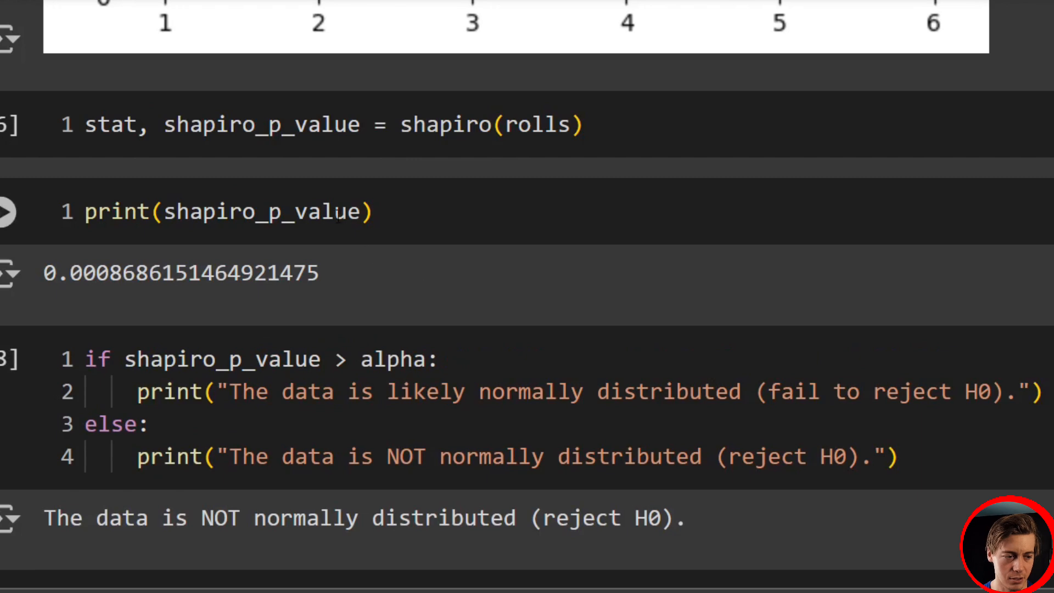
Print shapiro_p_value for ticket_sales_diff, getting 0.8923093316829129, and add a code cell below.
scroll(down, 3)
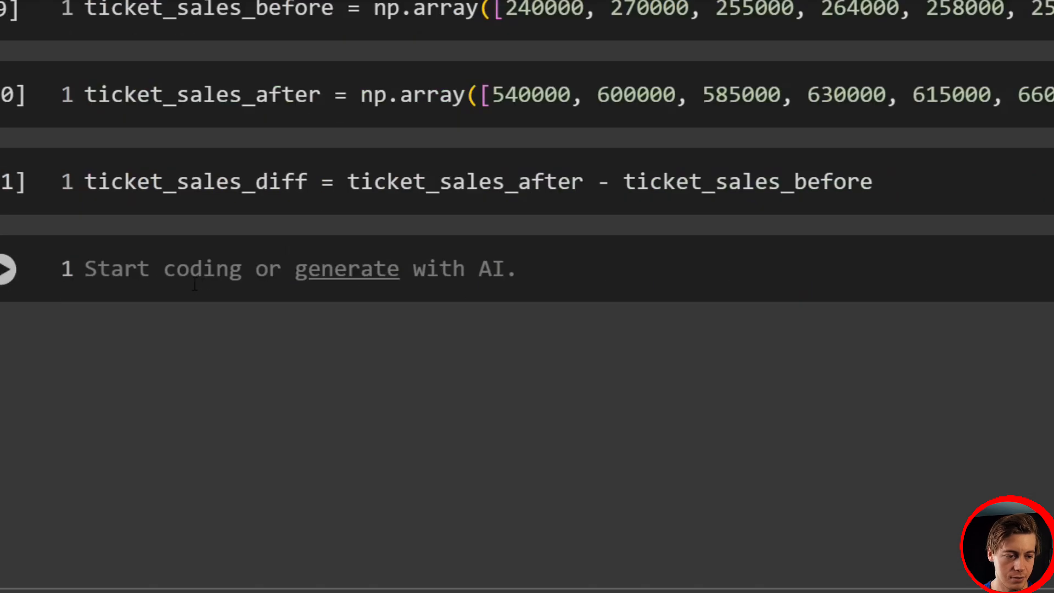
double_click(196, 181)
text(stat, shapiro_p_value = shapiro(ticket_sales_diff)
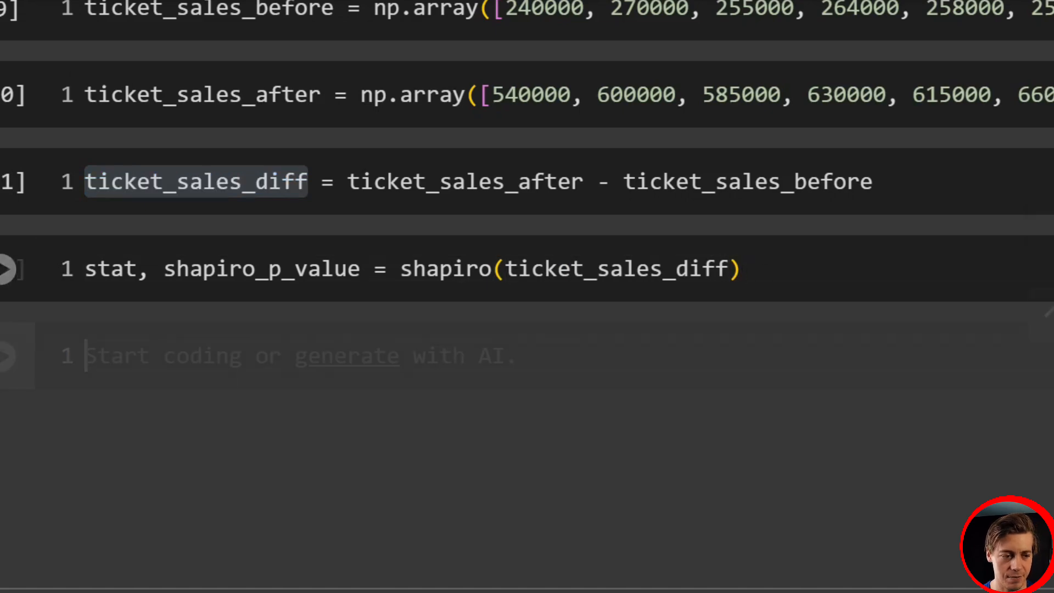
text(print())
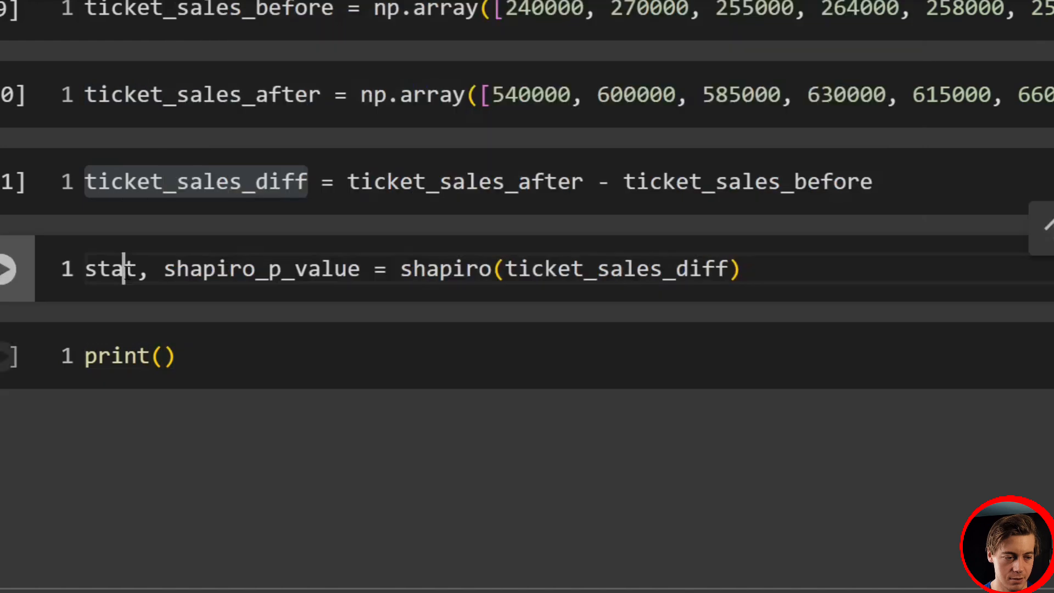
double_click(261, 268)
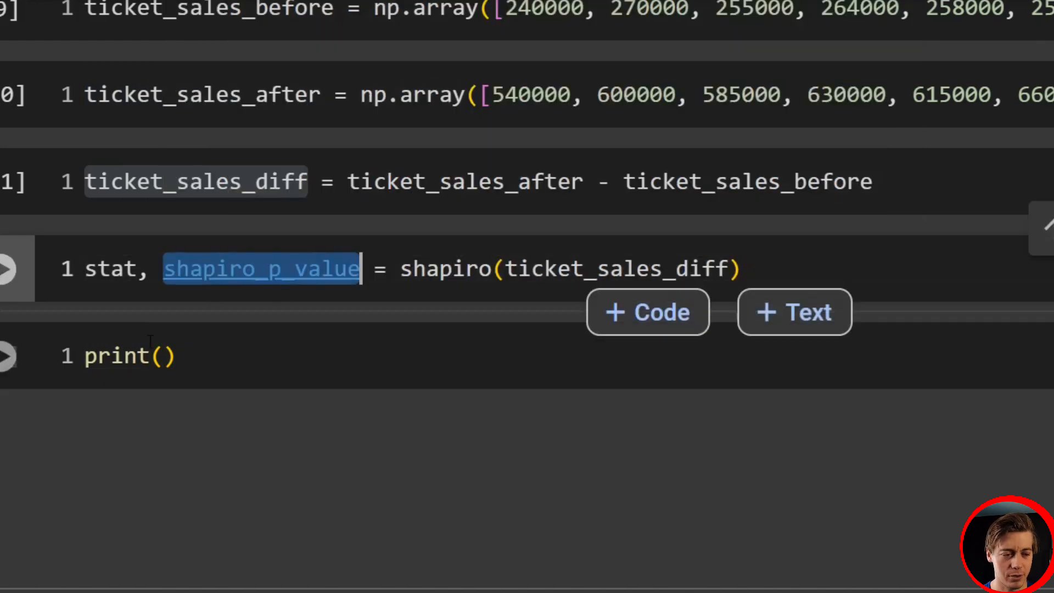
text(shapiro_p_value)
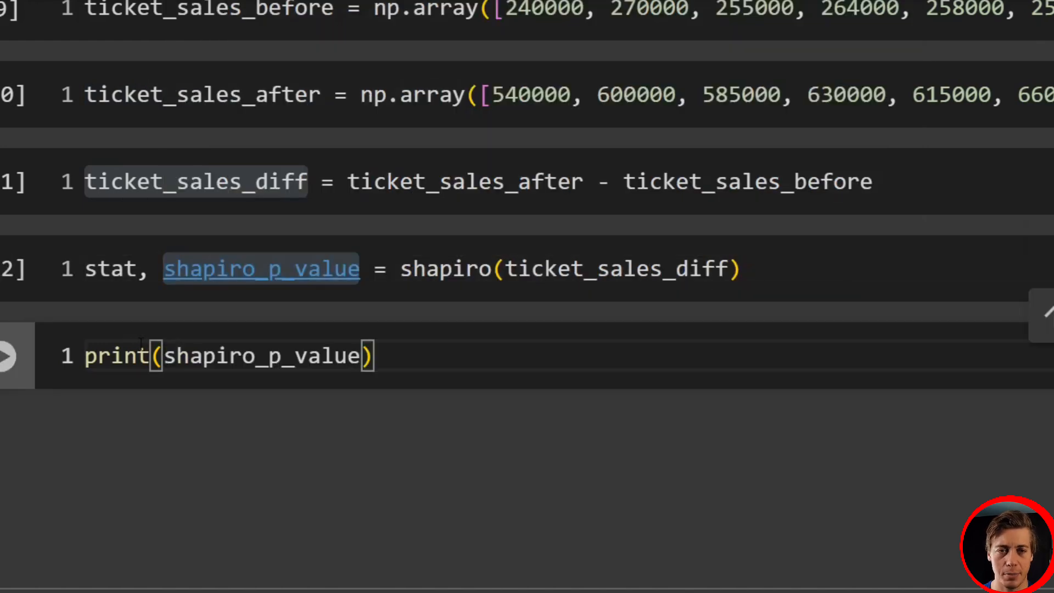
click(10, 354)
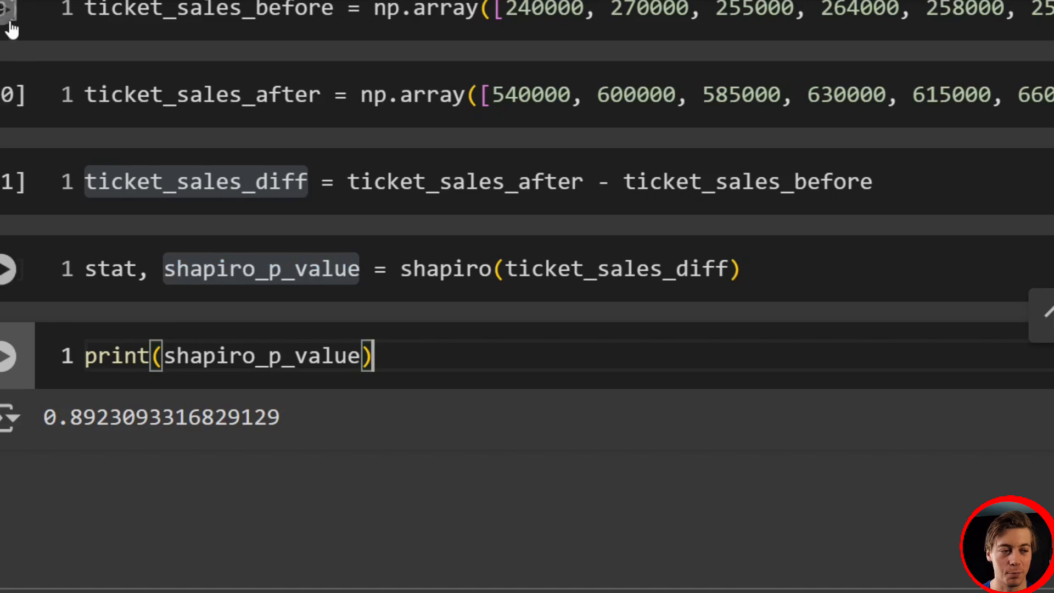
click(10, 13)
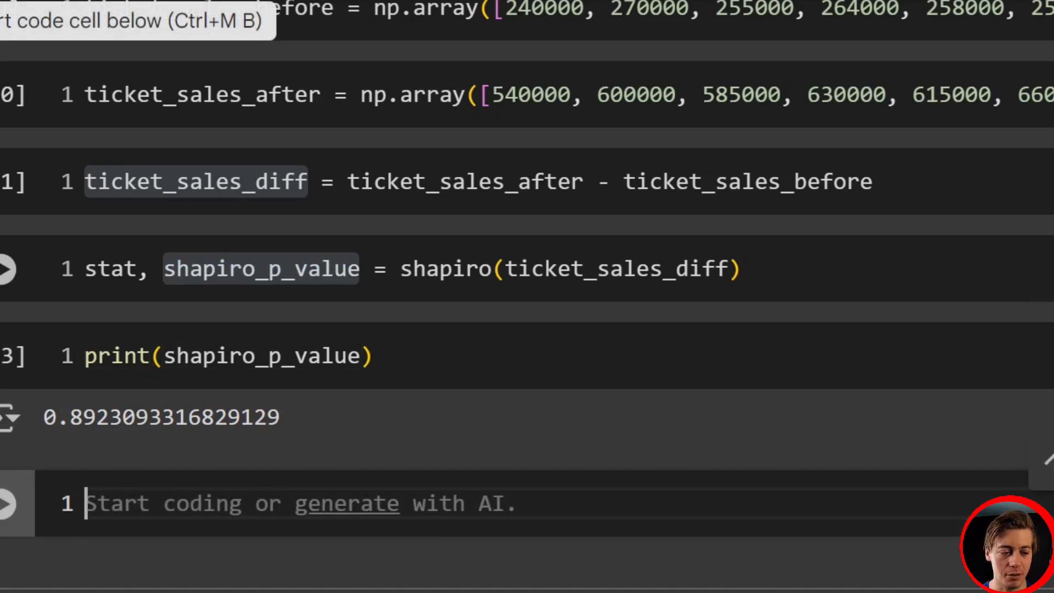
Run the if/else alpha verdict block, printing the data is likely normally distributed (fail to reject H0).
double_click(261, 269)
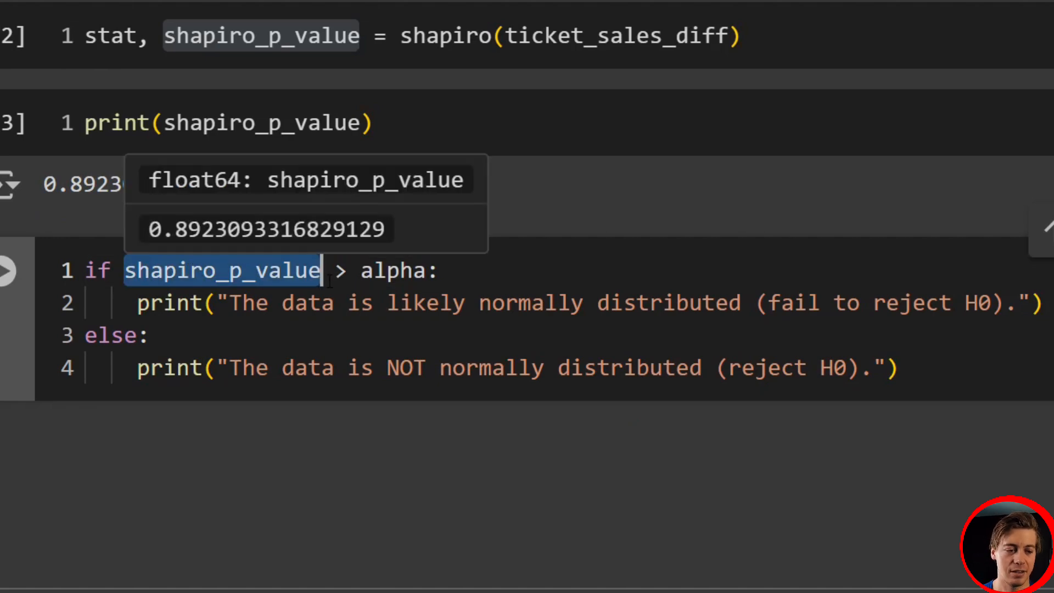
double_click(668, 303)
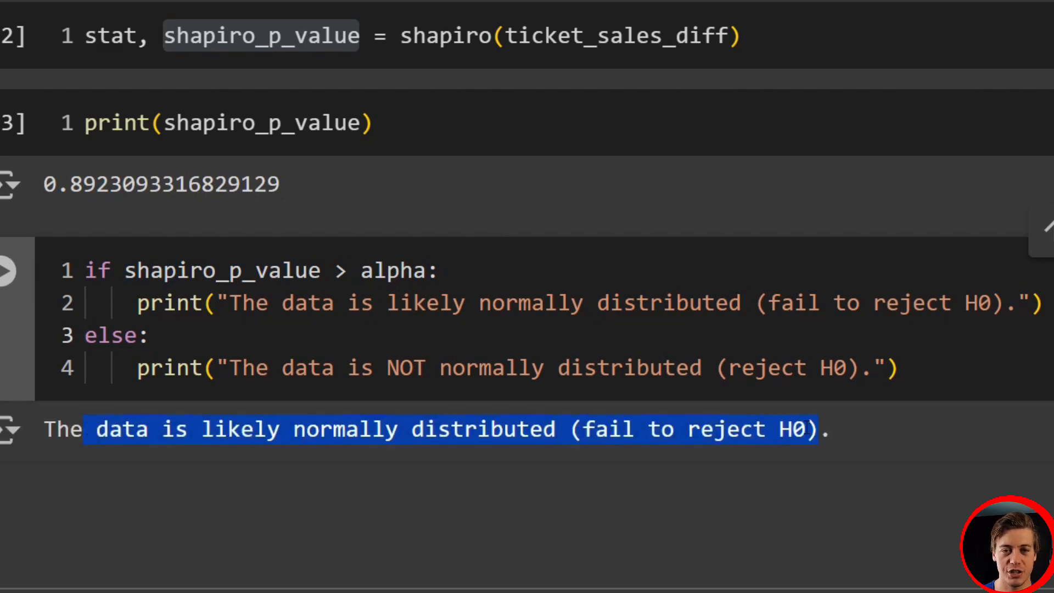
scroll(down, 3)
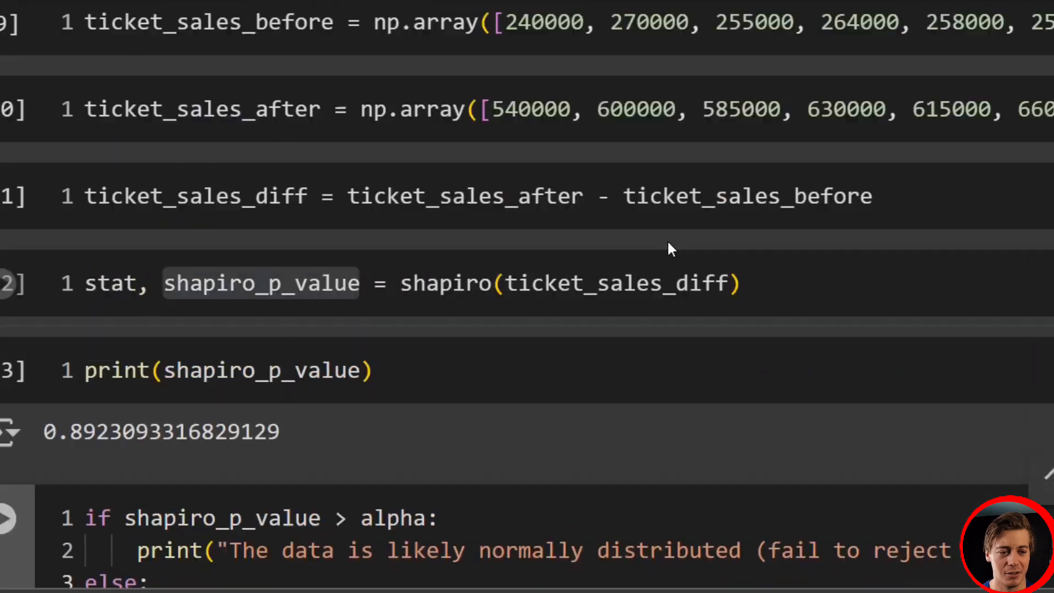